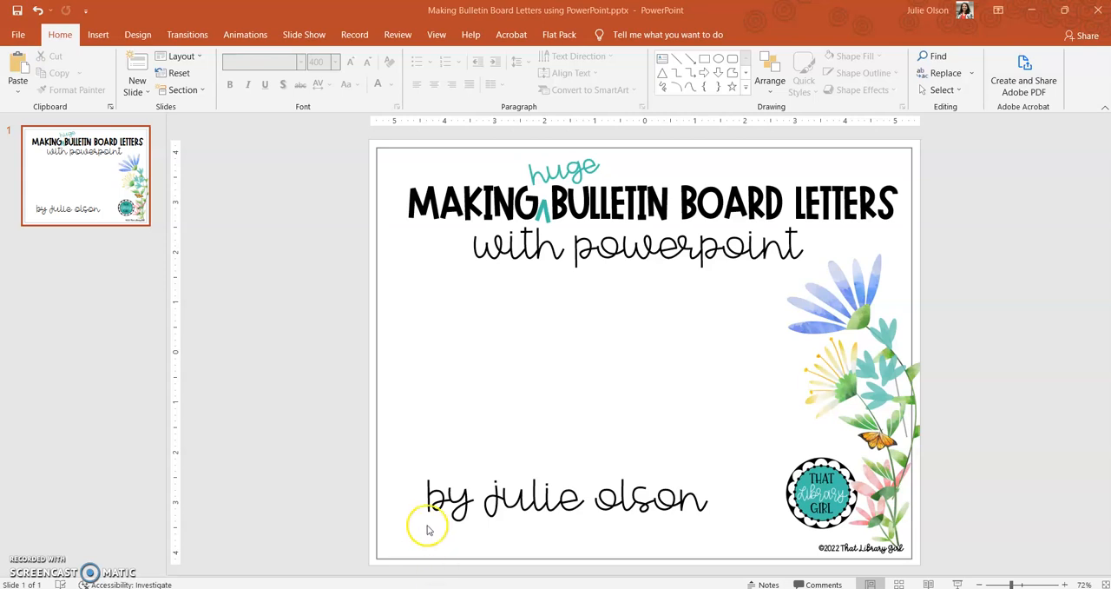
{"action": "mouse_move", "coordinate": [438, 514]}
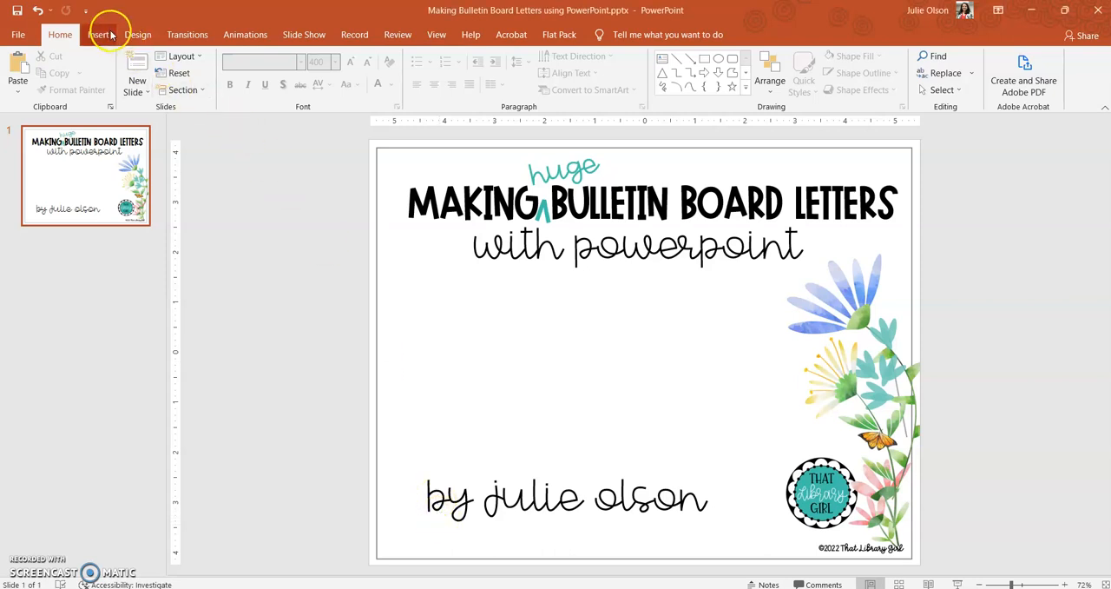
Insert a new empty text box on the title slide below the subtitle.
{"action": "left_click", "coordinate": [101, 35]}
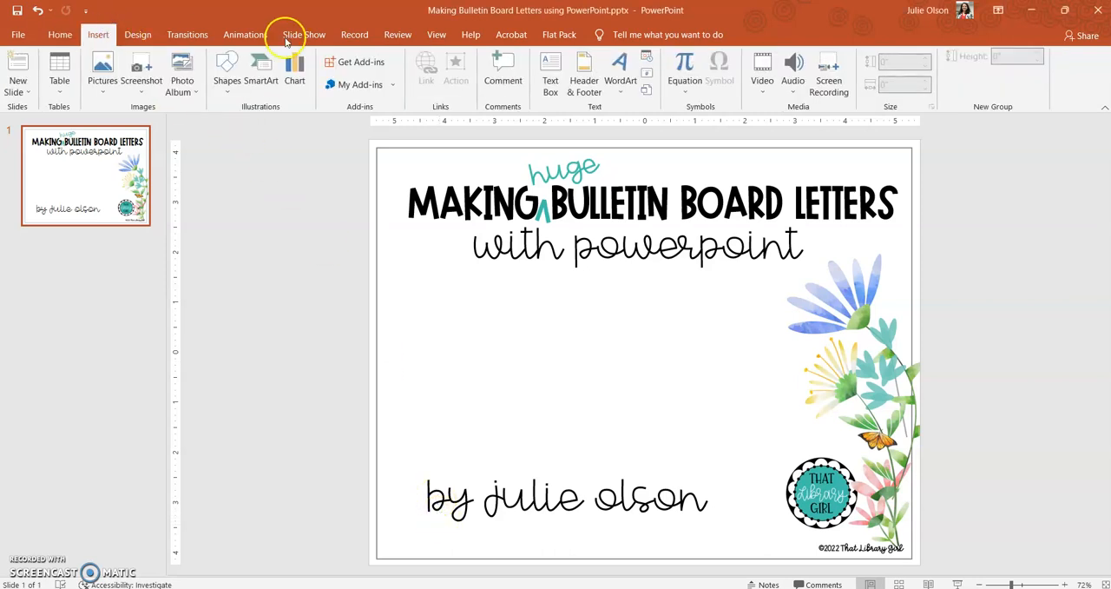
{"action": "left_click", "coordinate": [549, 70]}
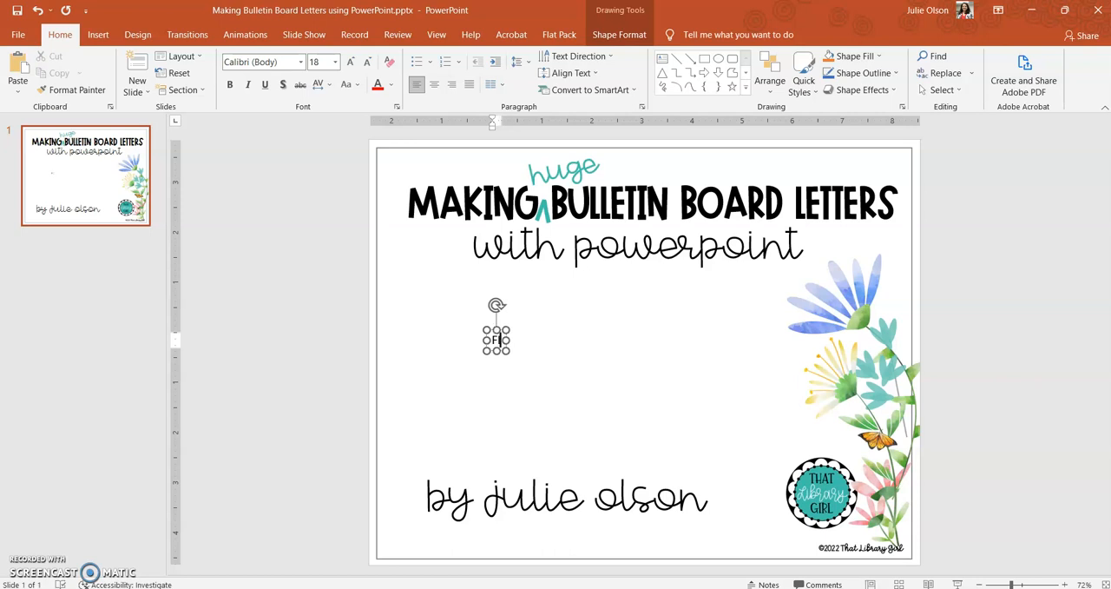
Enter the word FICTION and set it in the APL Teacher Tired font.
{"action": "type", "text": "FICTION"}
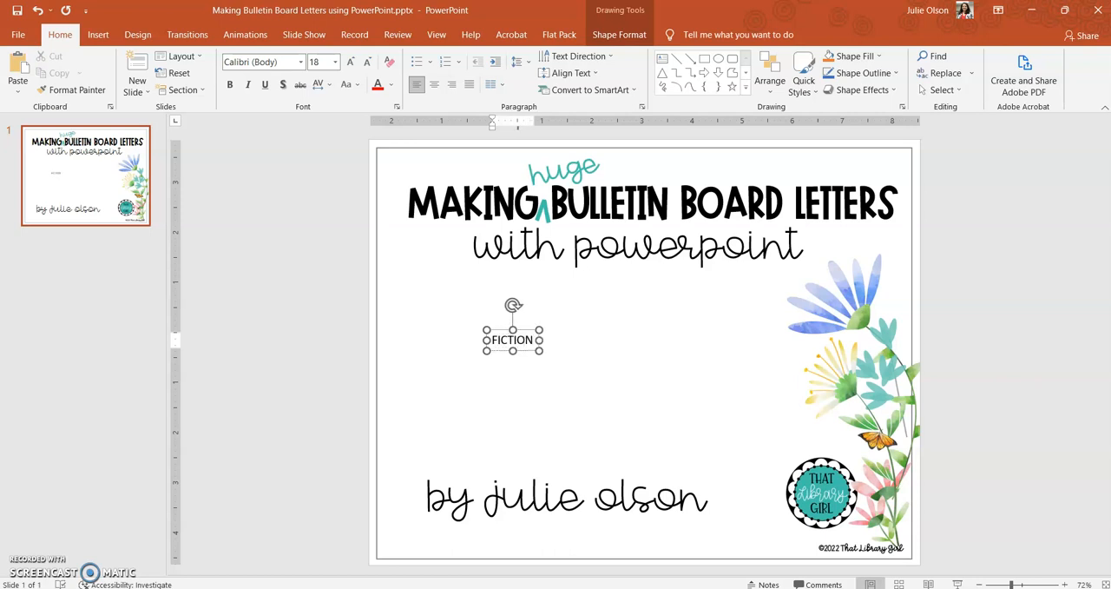
{"action": "double_click", "coordinate": [514, 340]}
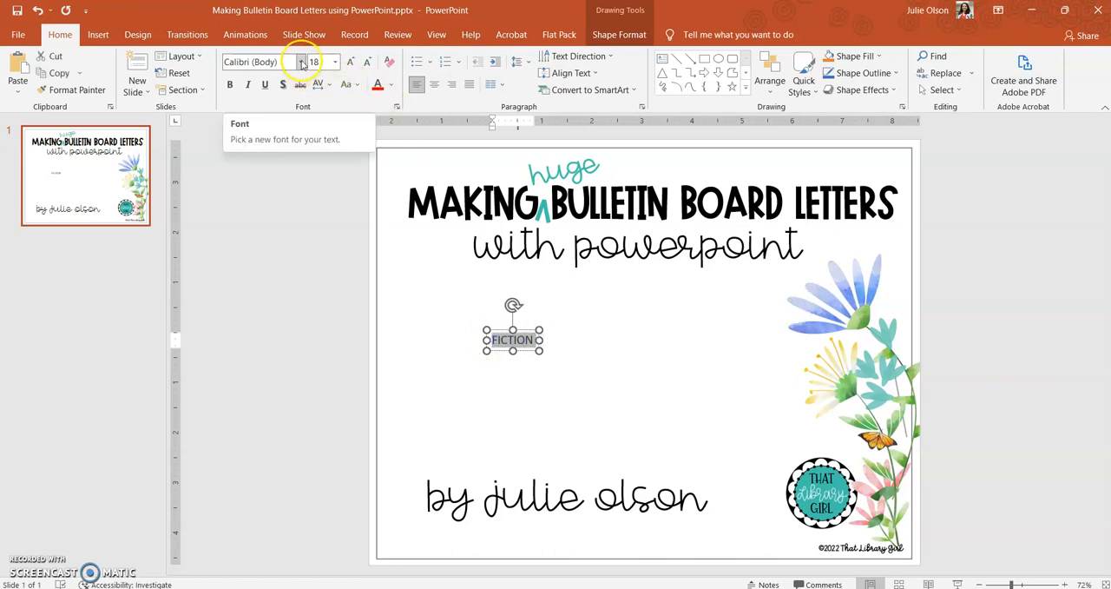
{"action": "left_click", "coordinate": [304, 63]}
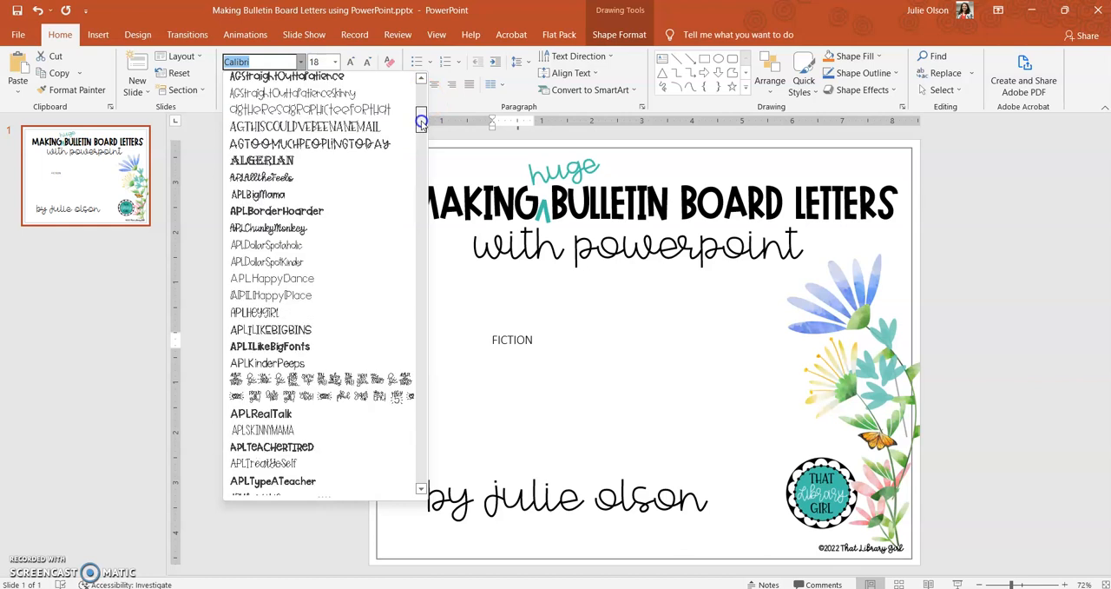
{"action": "scroll", "scroll_direction": "down", "scroll_amount": 3}
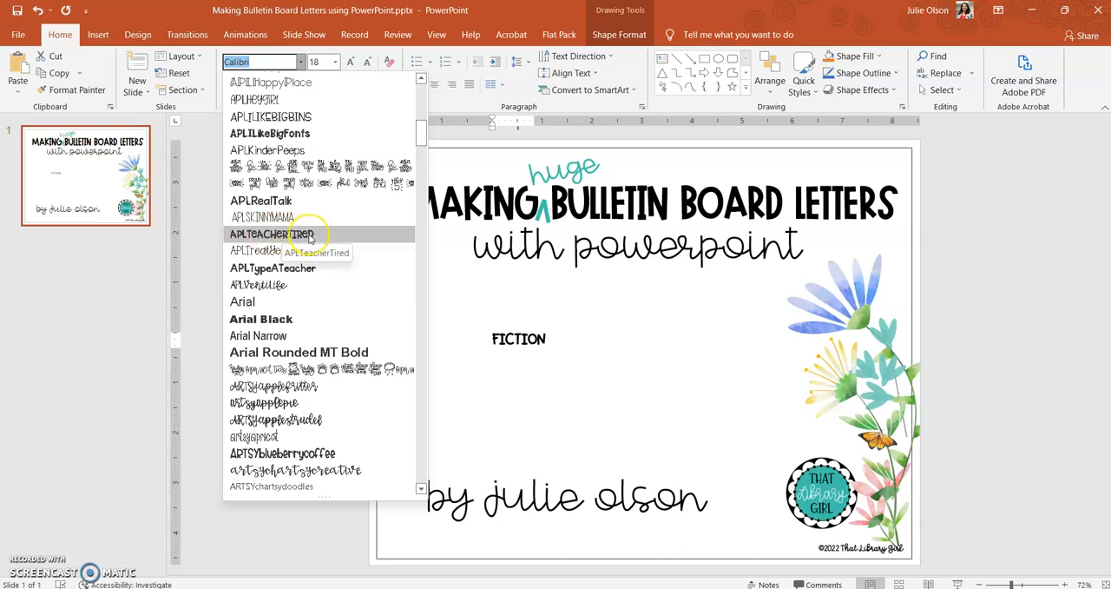
{"action": "left_click", "coordinate": [275, 235]}
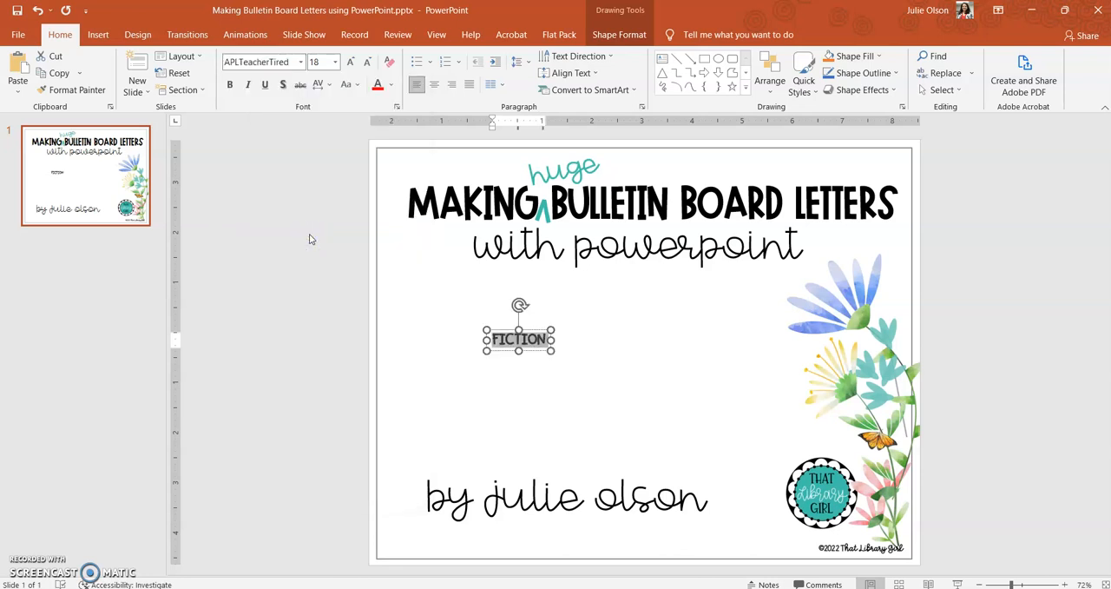
{"action": "mouse_move", "coordinate": [313, 234]}
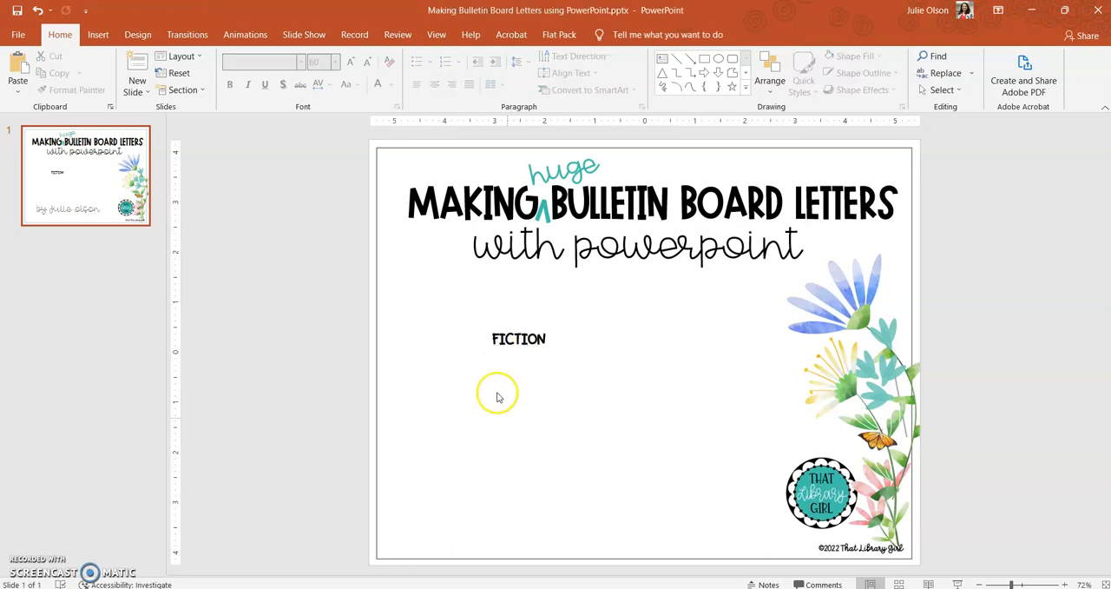
Enlarge the FICTION text to font size 400 so a giant F fills the slide.
{"action": "left_click", "coordinate": [517, 339]}
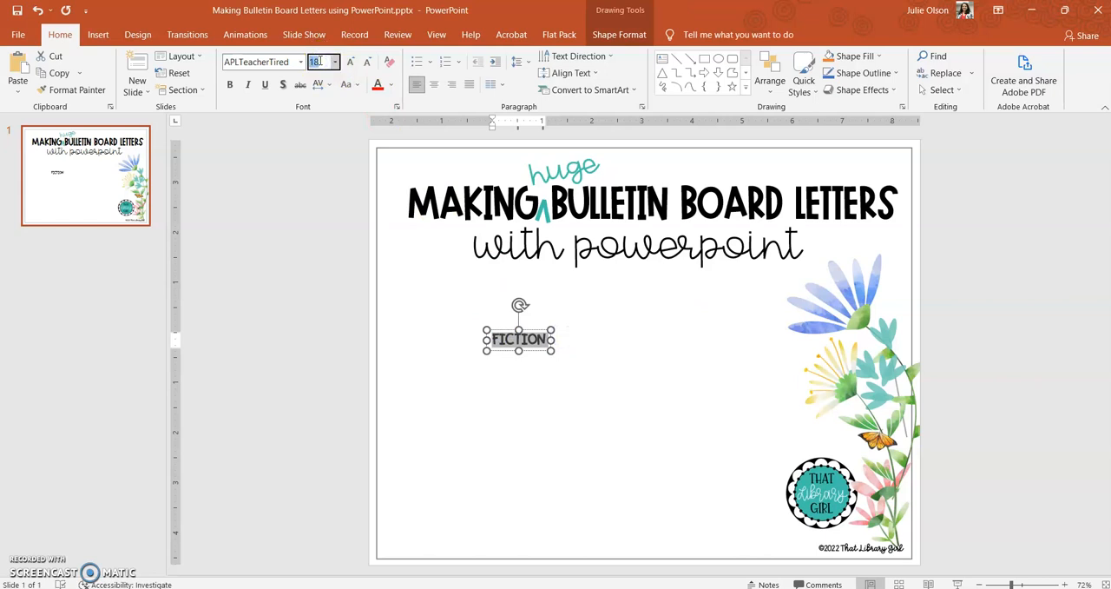
{"action": "type", "text": "400"}
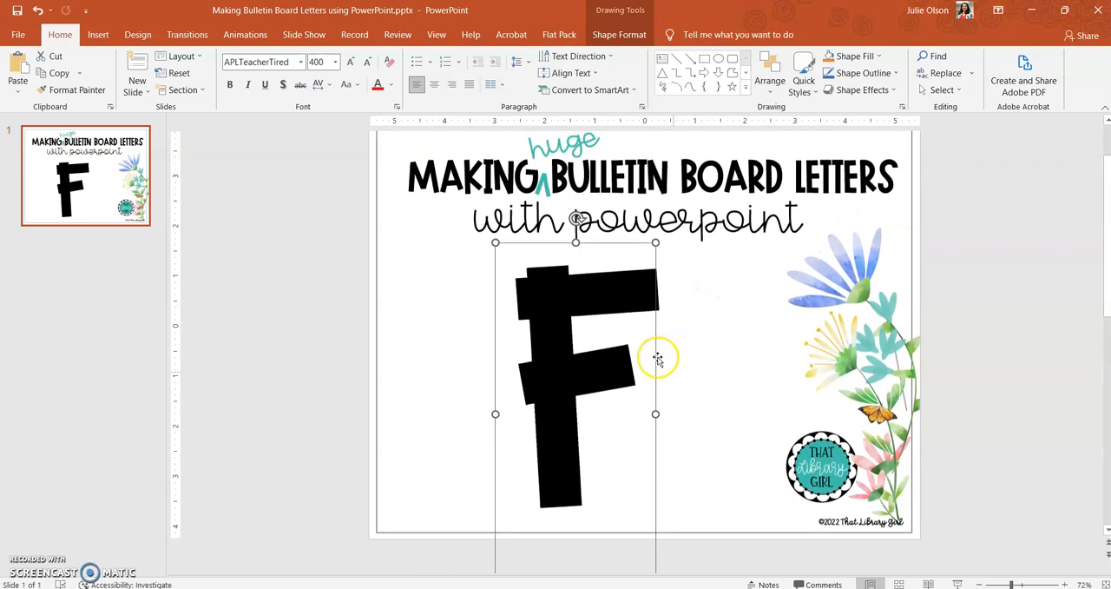
{"action": "mouse_move", "coordinate": [657, 337]}
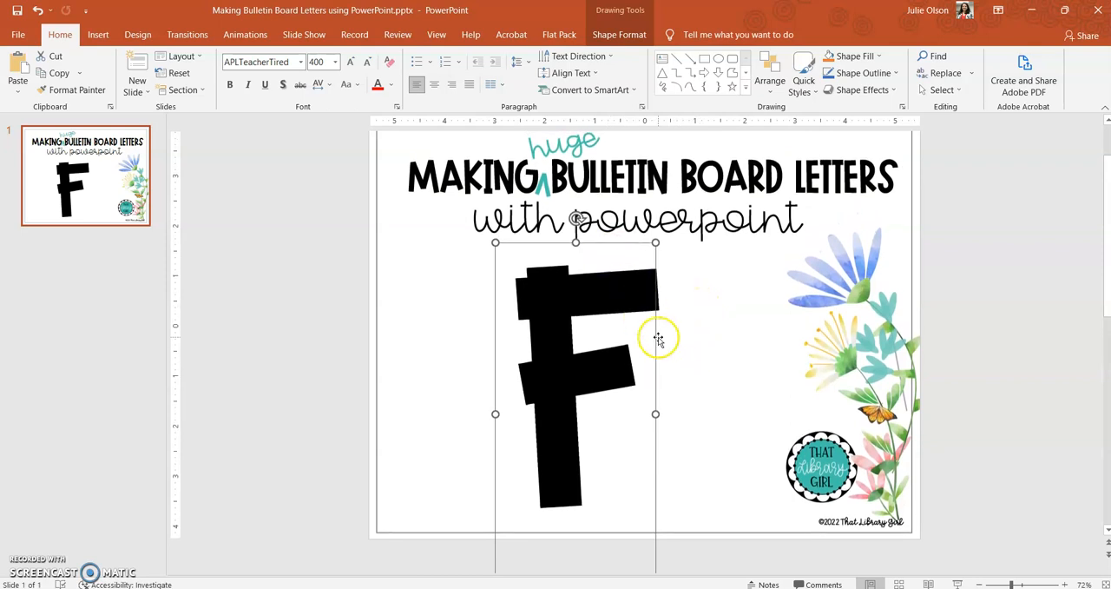
Add a second slide, paste the F letter onto it and enlarge it to size 700.
{"action": "right_click", "coordinate": [656, 337]}
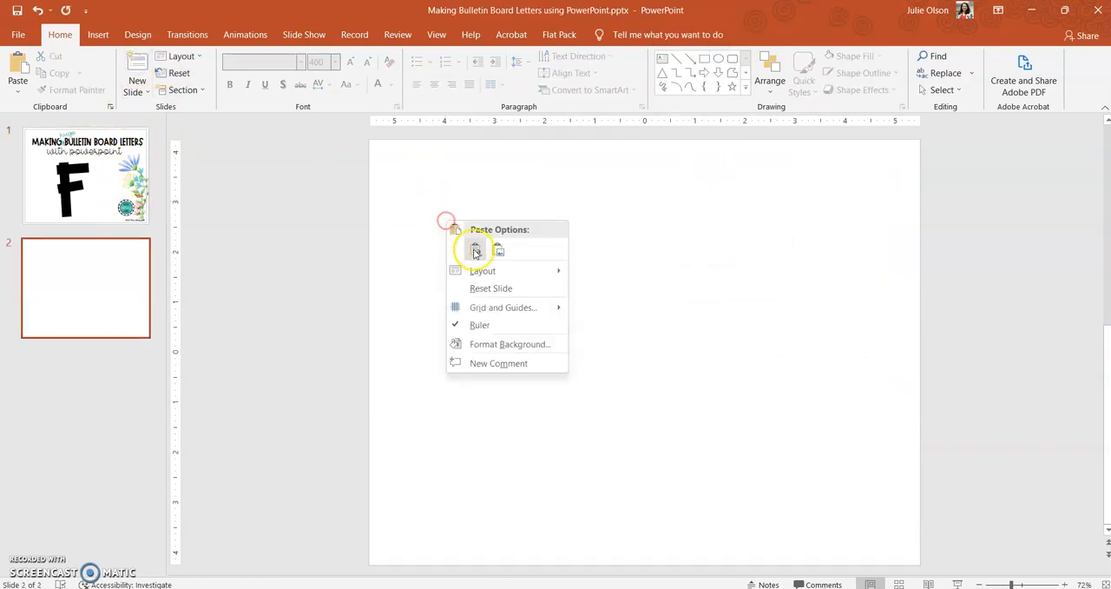
{"action": "left_click", "coordinate": [475, 248]}
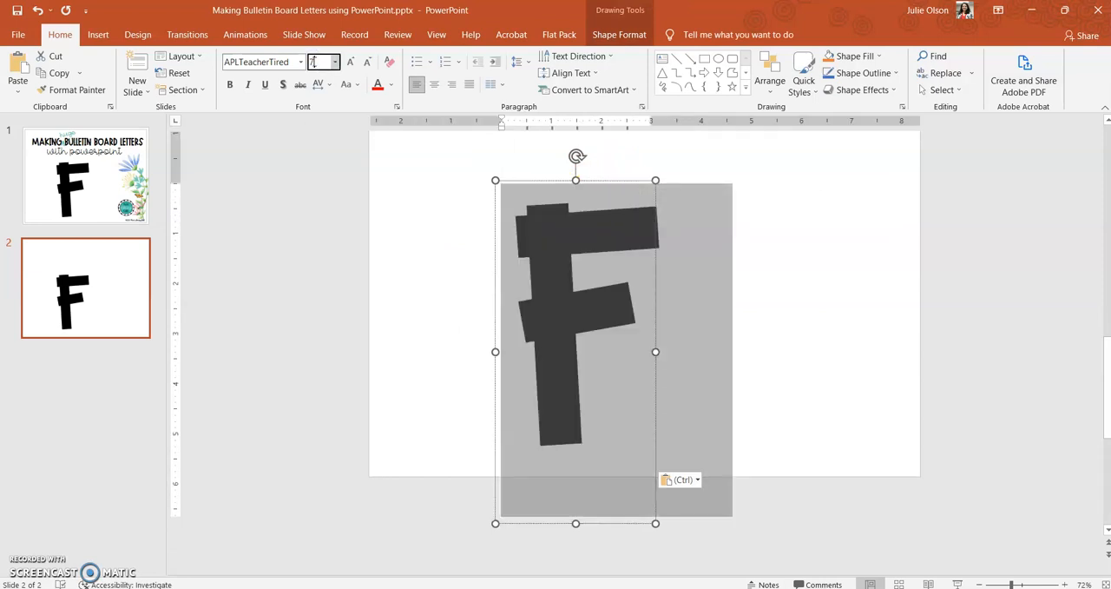
{"action": "type", "text": "700"}
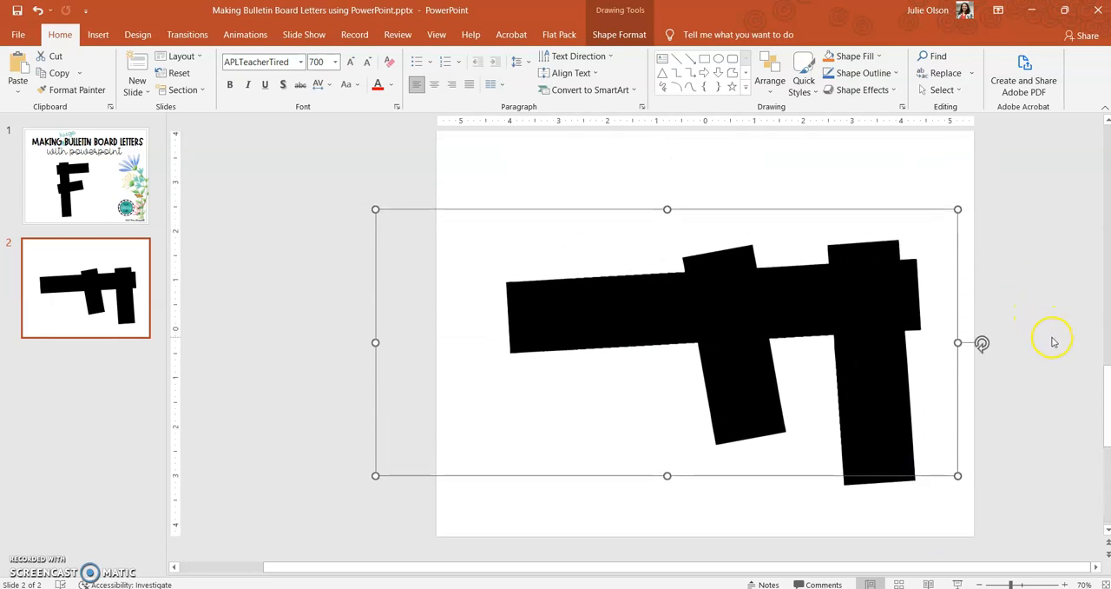
{"action": "mouse_move", "coordinate": [570, 207]}
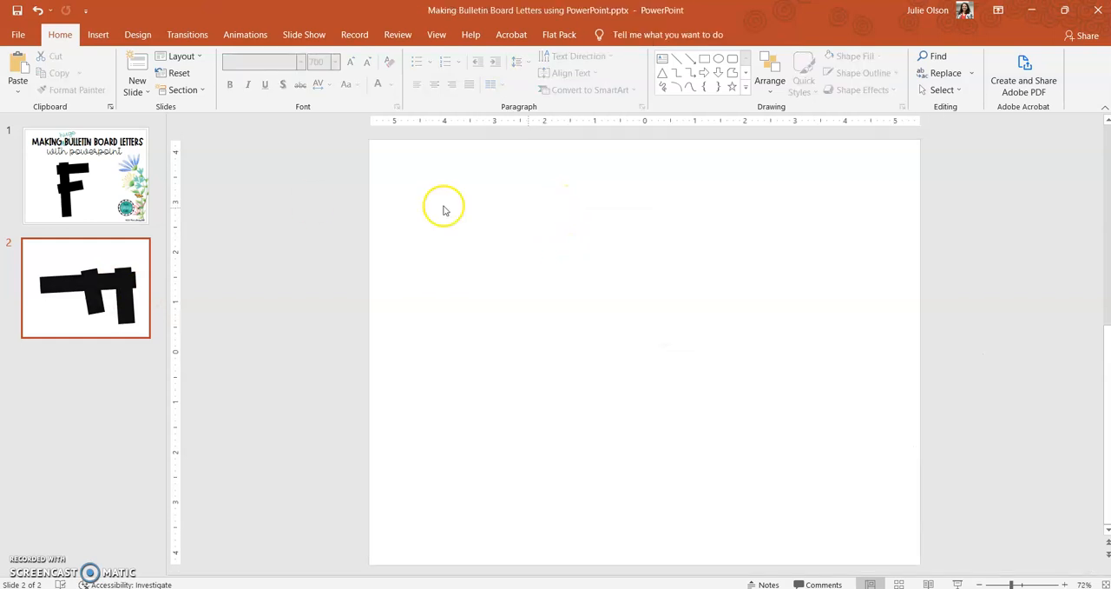
Back on slide 1, recolour the large FI letters gold, then settle on blue.
{"action": "left_click", "coordinate": [85, 177]}
{"action": "type", "text": "FI"}
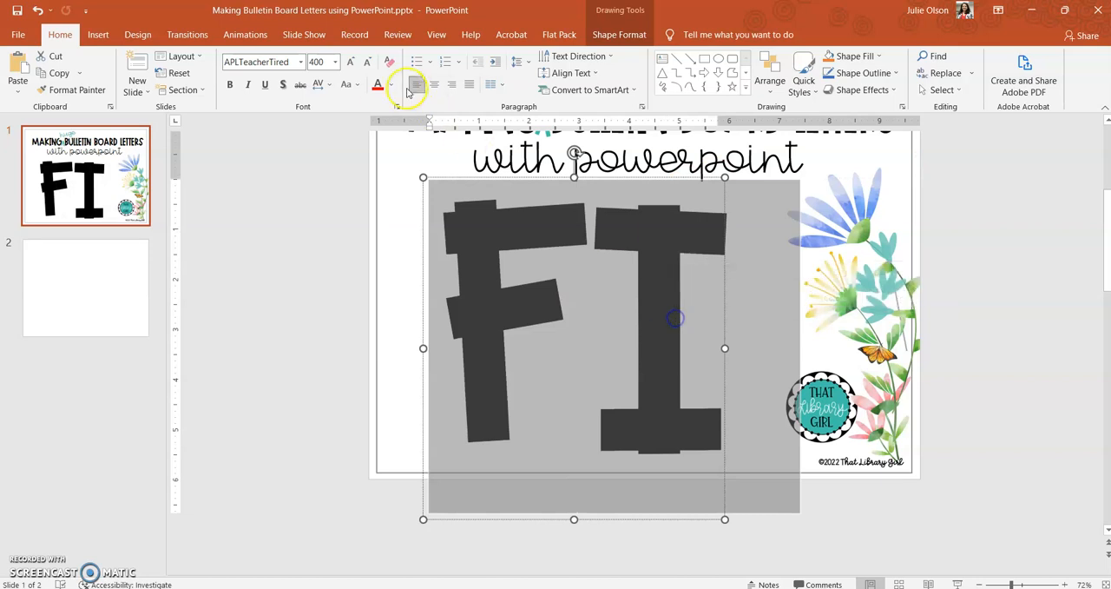
{"action": "left_click", "coordinate": [387, 84]}
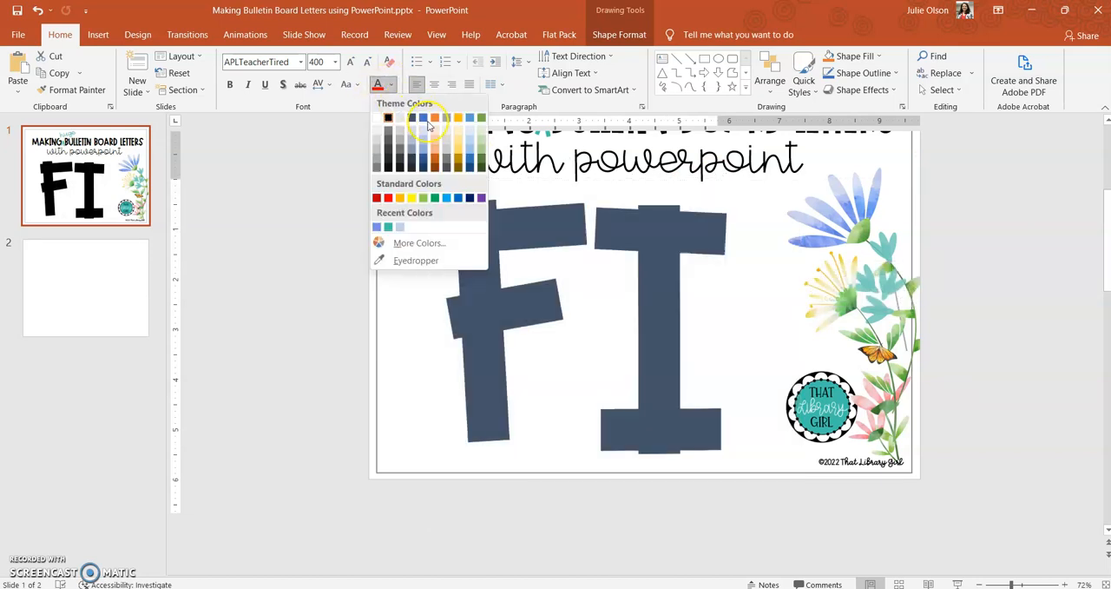
{"action": "left_click", "coordinate": [434, 198]}
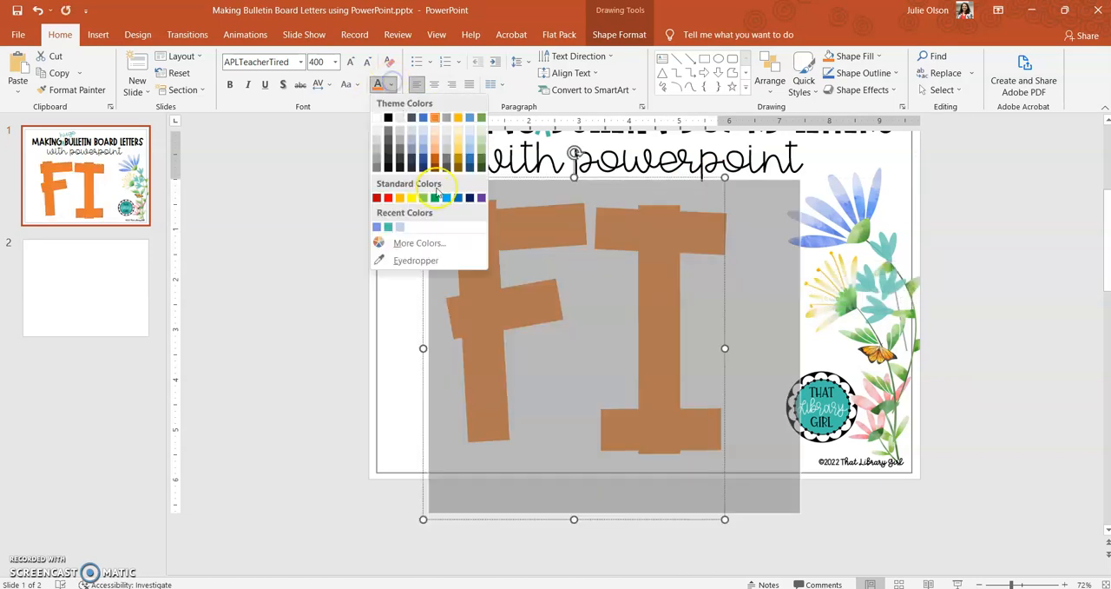
{"action": "left_click", "coordinate": [427, 198]}
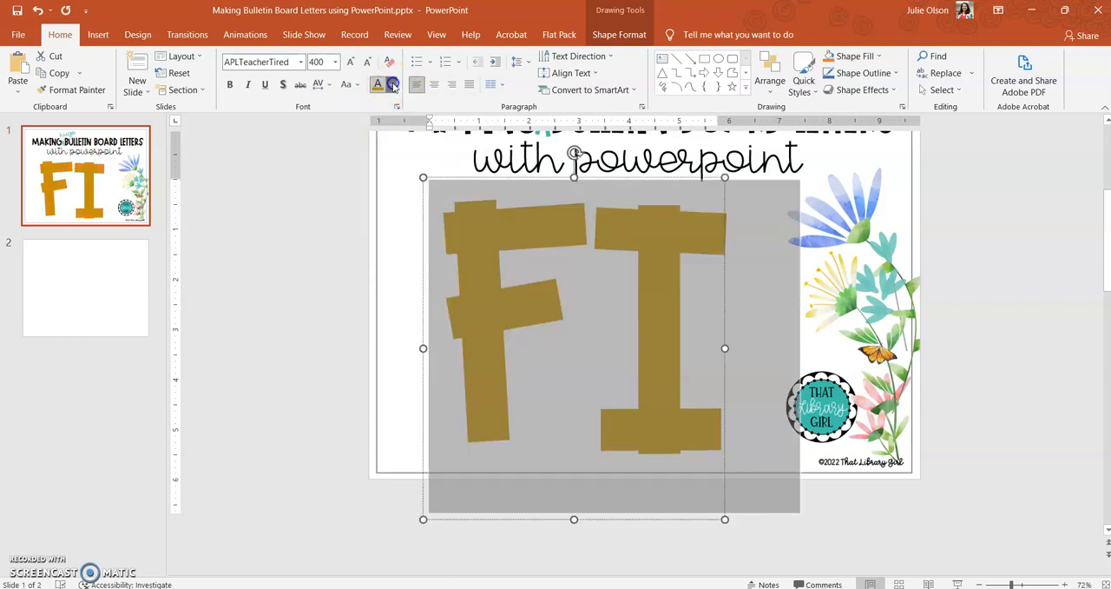
{"action": "left_click", "coordinate": [389, 85]}
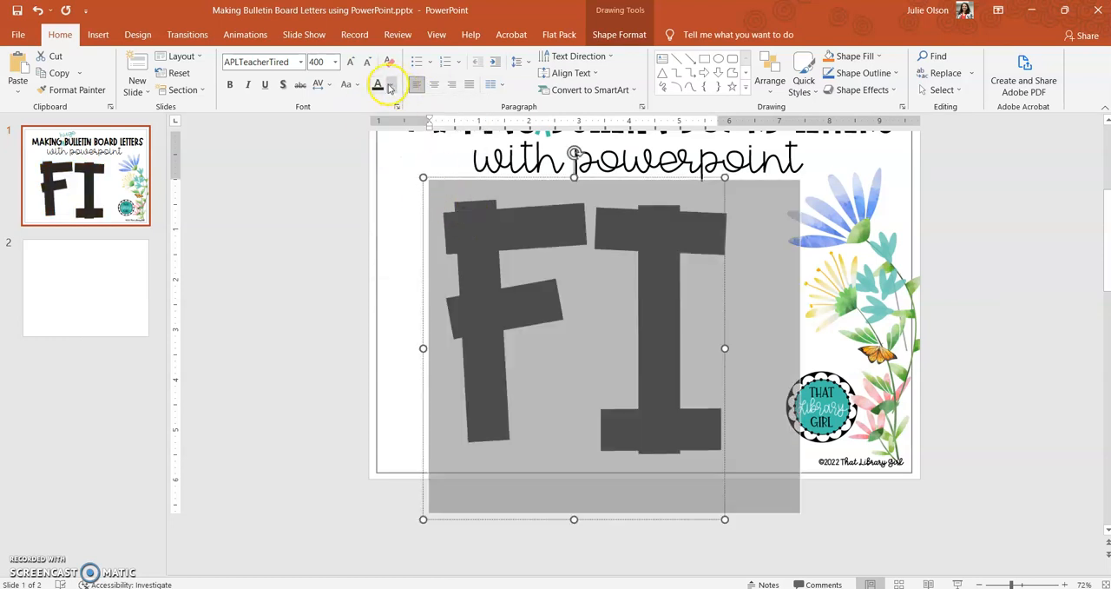
{"action": "left_click", "coordinate": [393, 84]}
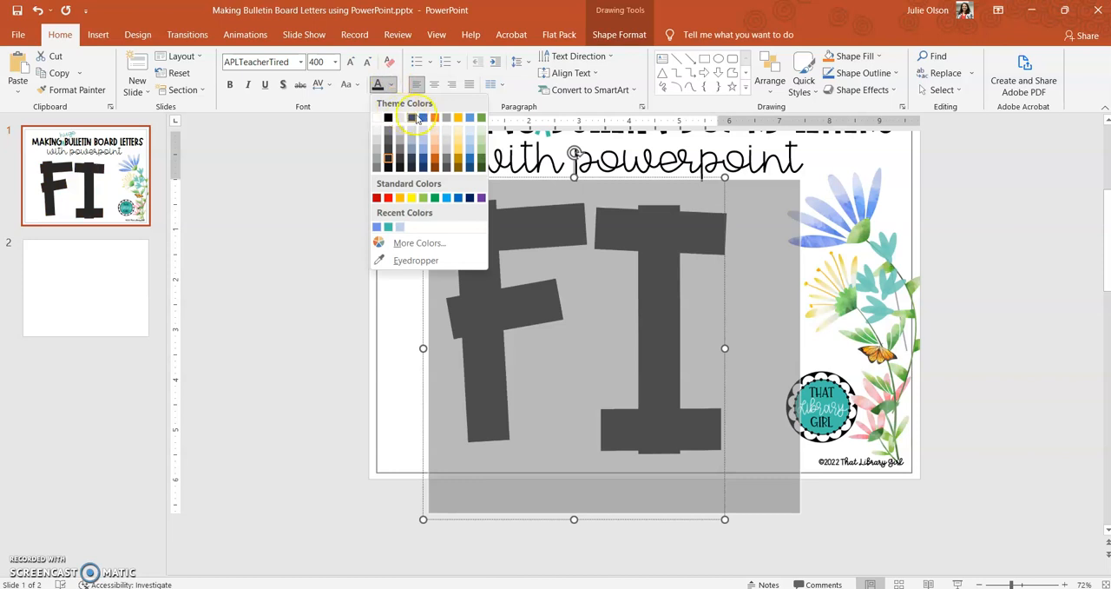
{"action": "left_click", "coordinate": [417, 118]}
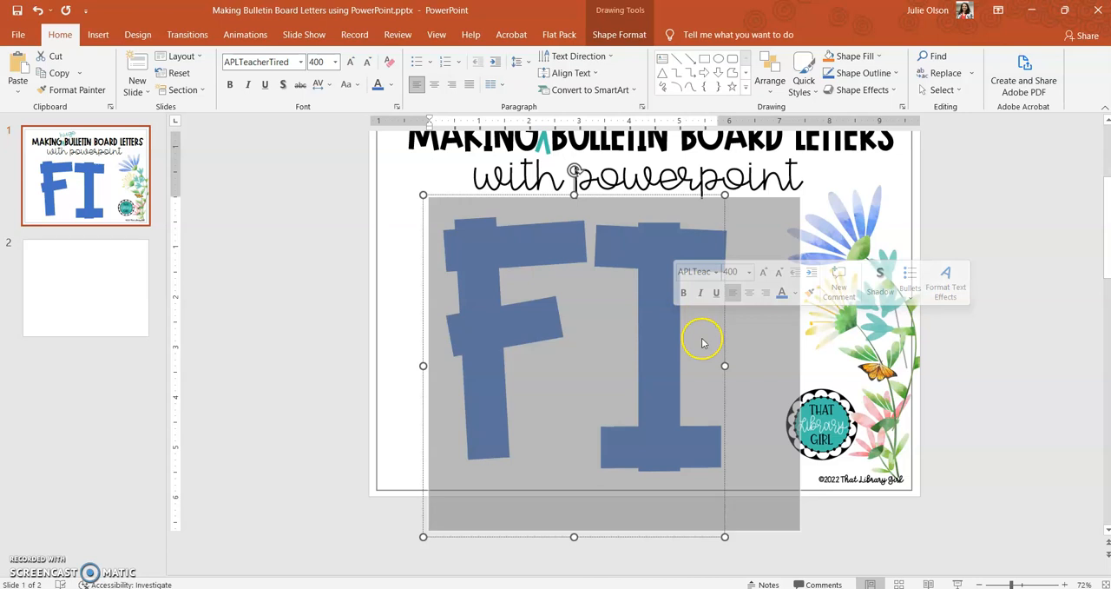
Bring up the Format Shape text-effects pane for the FI letters.
{"action": "right_click", "coordinate": [703, 337]}
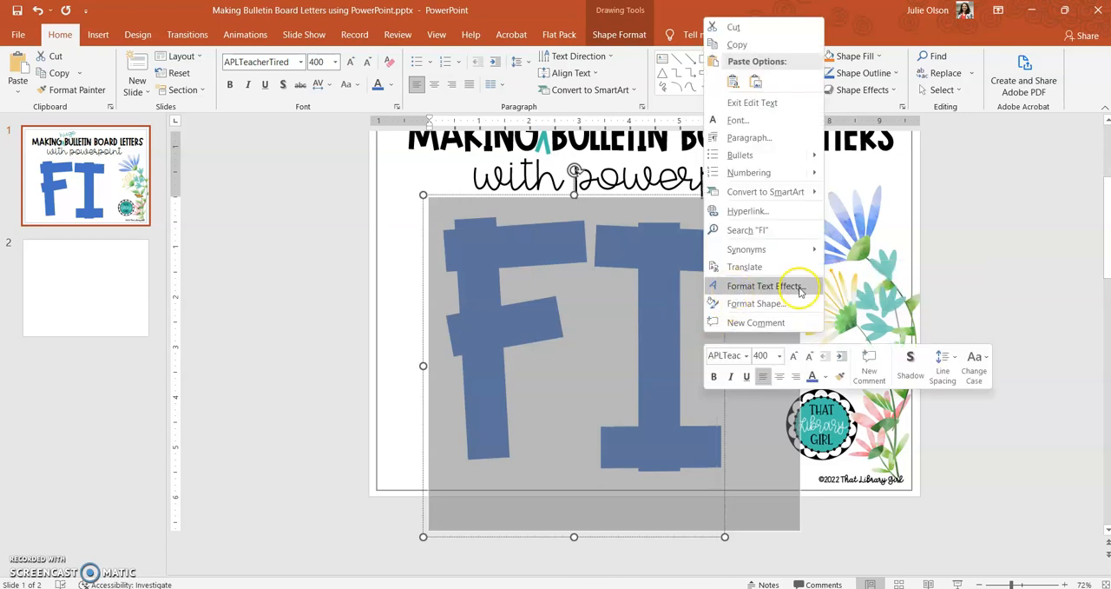
{"action": "left_click", "coordinate": [762, 284]}
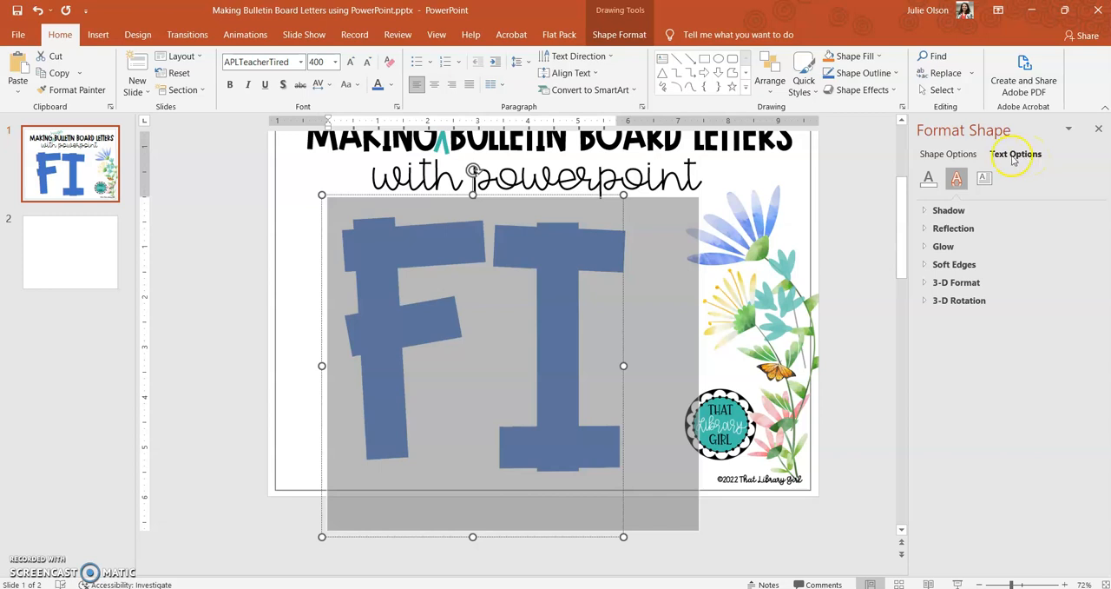
{"action": "mouse_move", "coordinate": [1007, 158]}
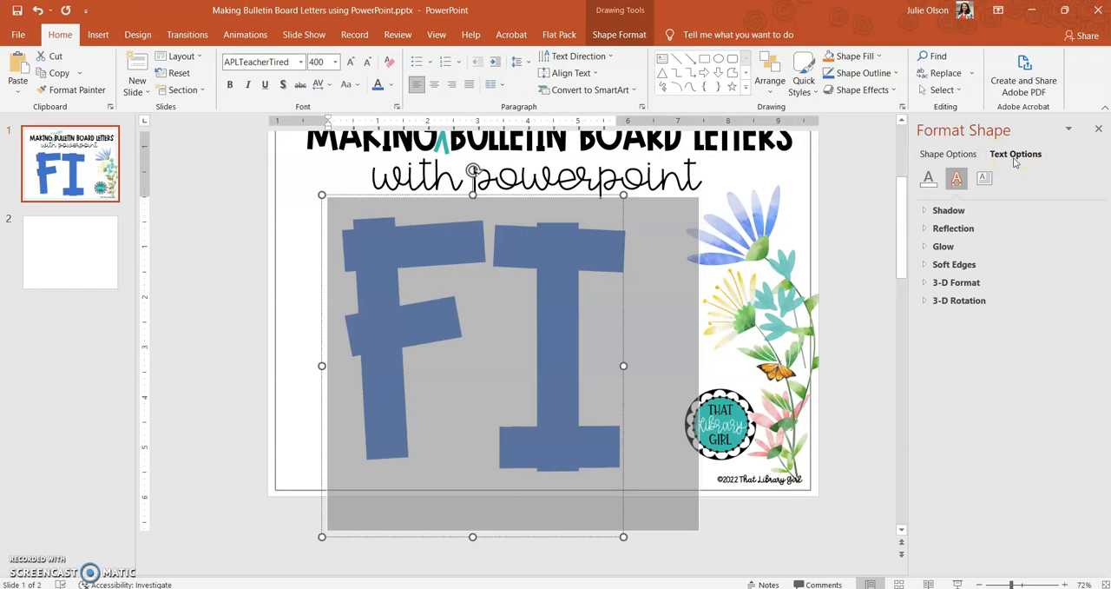
In Text Fill & Outline, change the FI letters' fill colour to tan.
{"action": "left_click", "coordinate": [927, 179]}
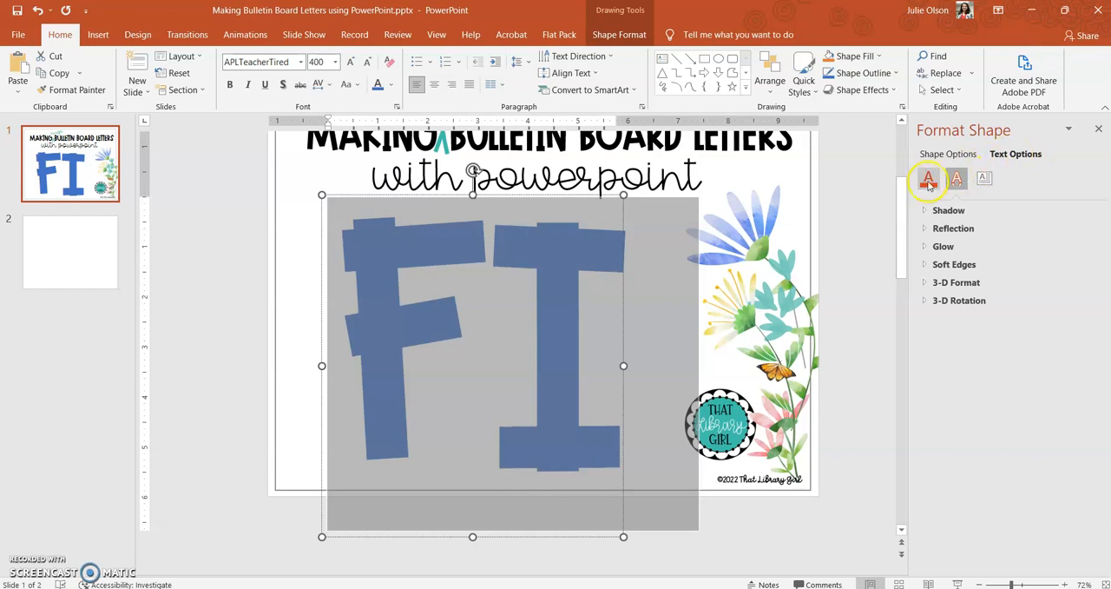
{"action": "left_click", "coordinate": [930, 177]}
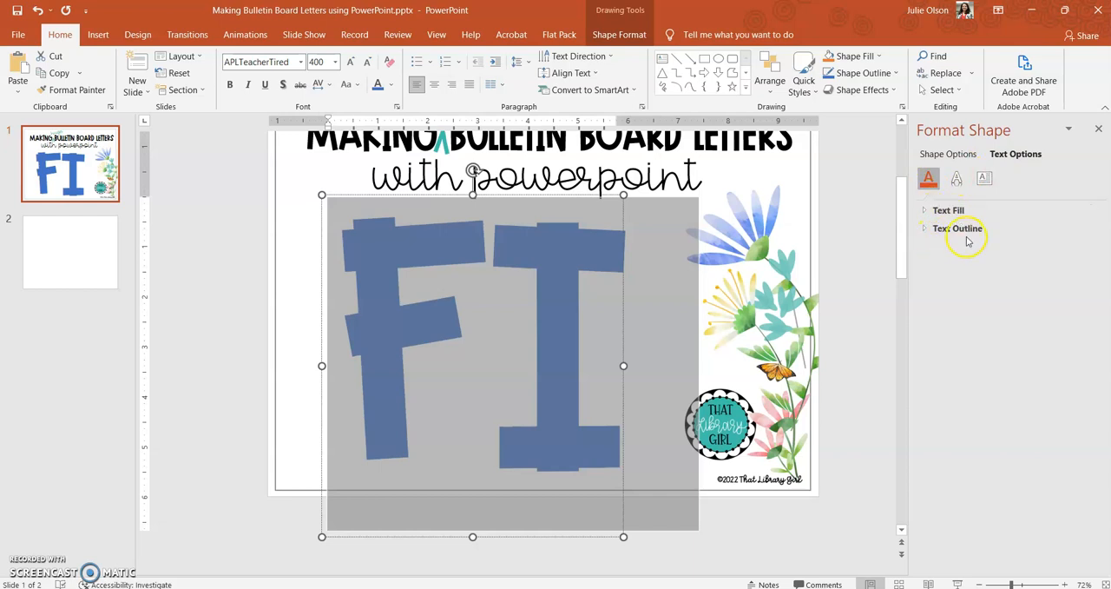
{"action": "left_click", "coordinate": [948, 210]}
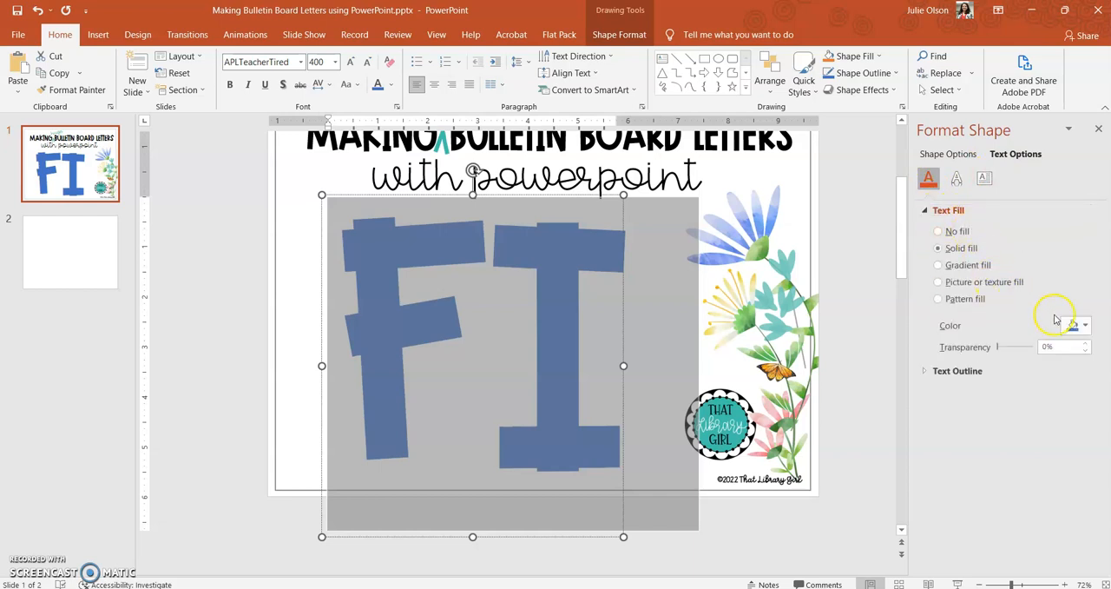
{"action": "left_click", "coordinate": [1086, 325]}
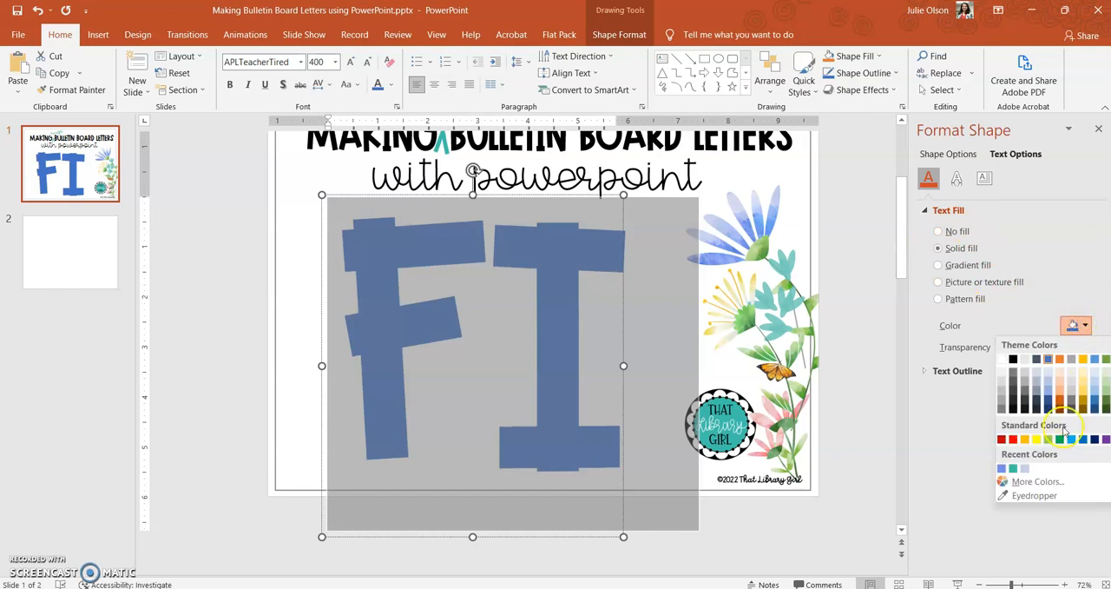
{"action": "mouse_move", "coordinate": [761, 217]}
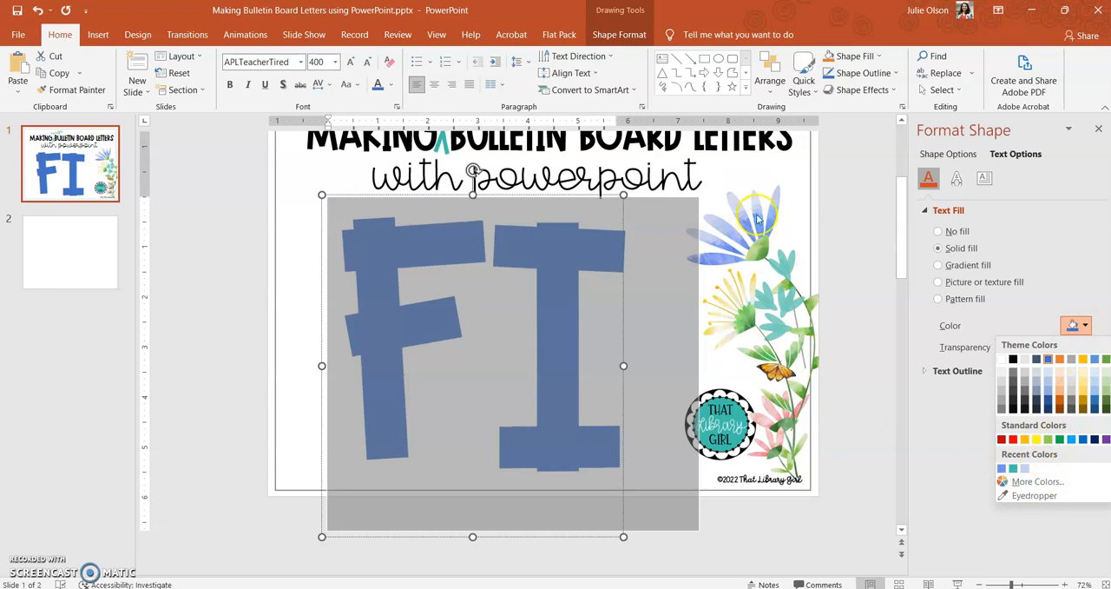
{"action": "mouse_move", "coordinate": [781, 466]}
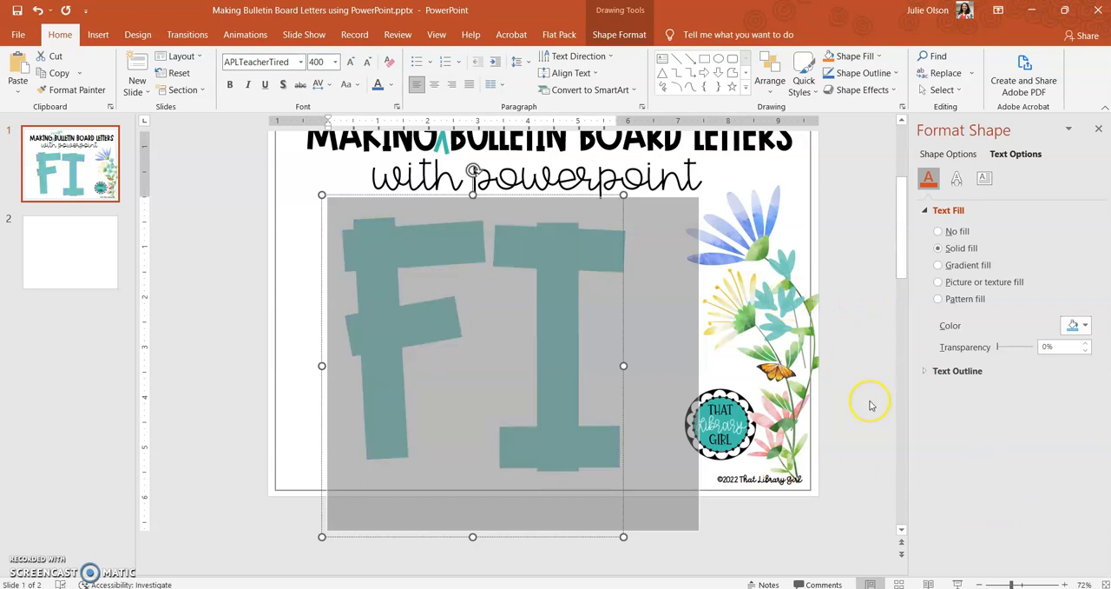
{"action": "left_click", "coordinate": [1083, 325]}
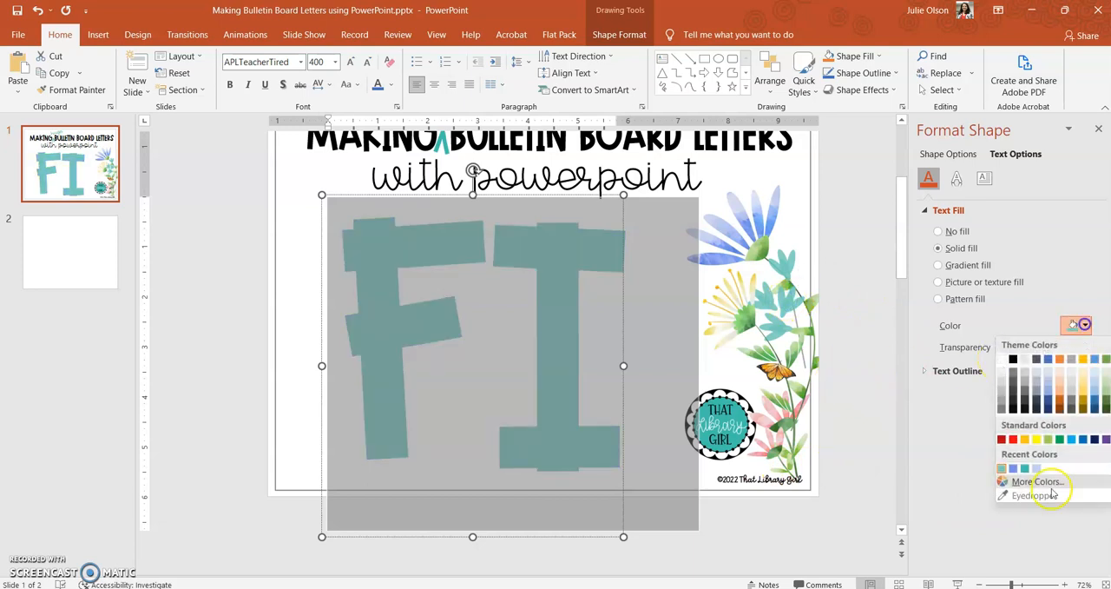
{"action": "left_click", "coordinate": [1009, 466]}
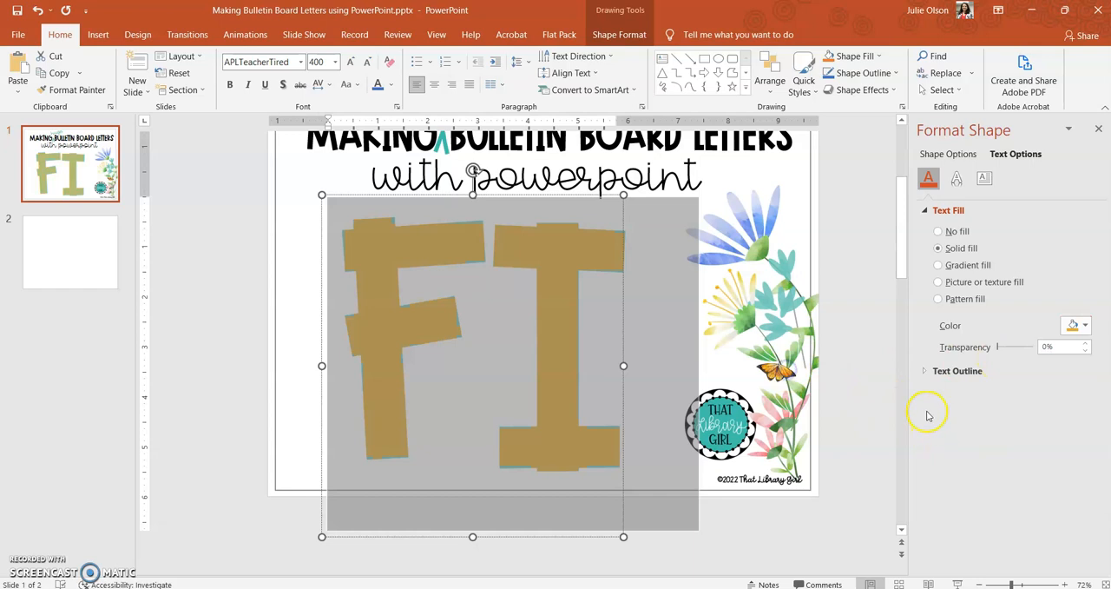
{"action": "left_click", "coordinate": [1087, 325]}
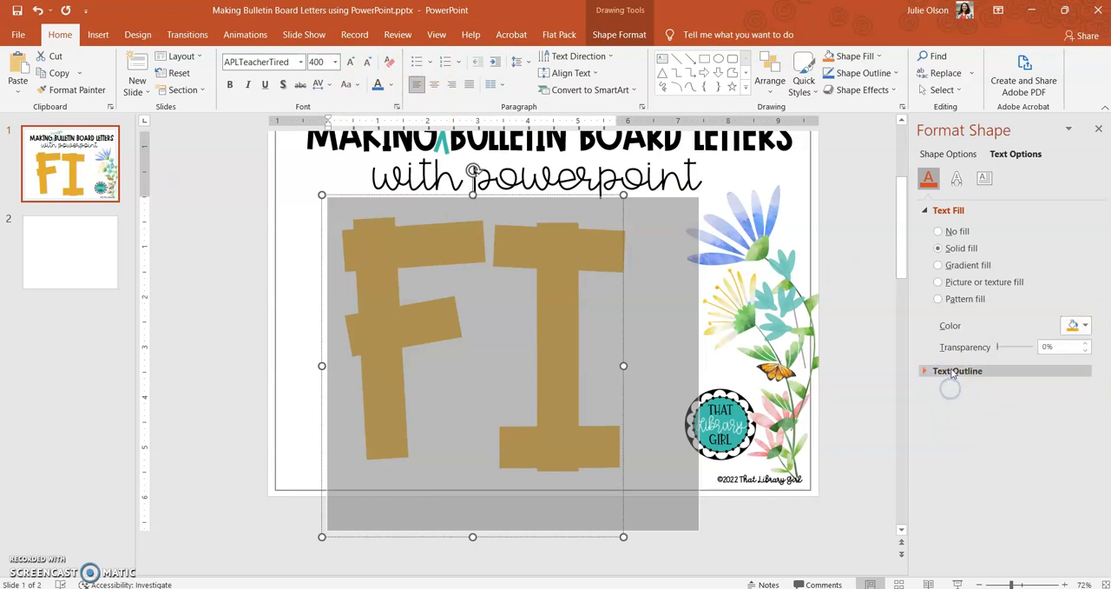
Give the FI letters a thicker solid dark text outline.
{"action": "left_click", "coordinate": [959, 371]}
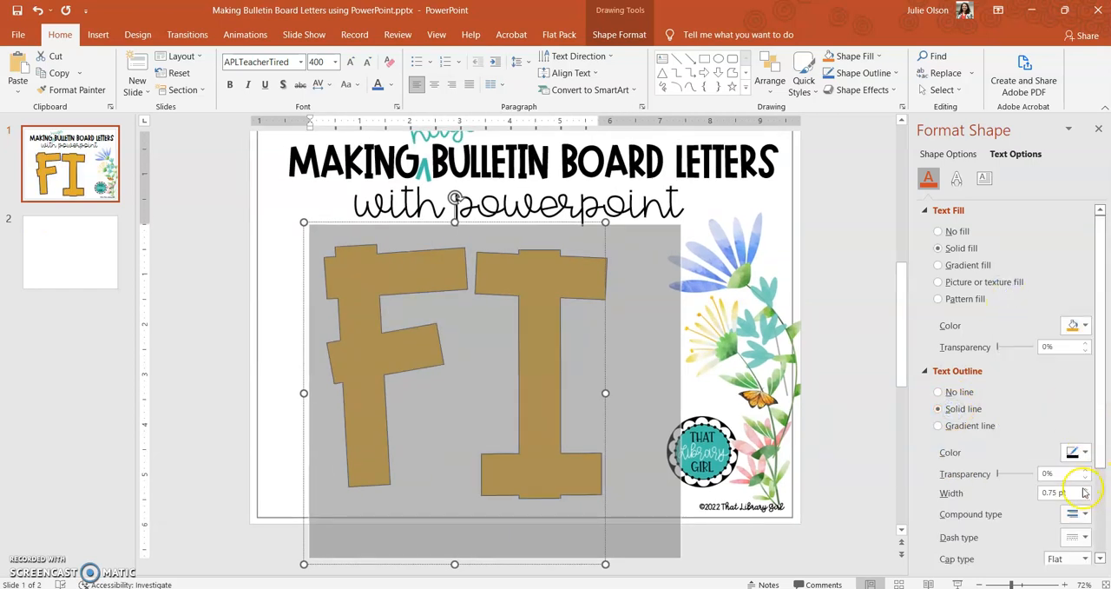
{"action": "left_click", "coordinate": [1087, 493]}
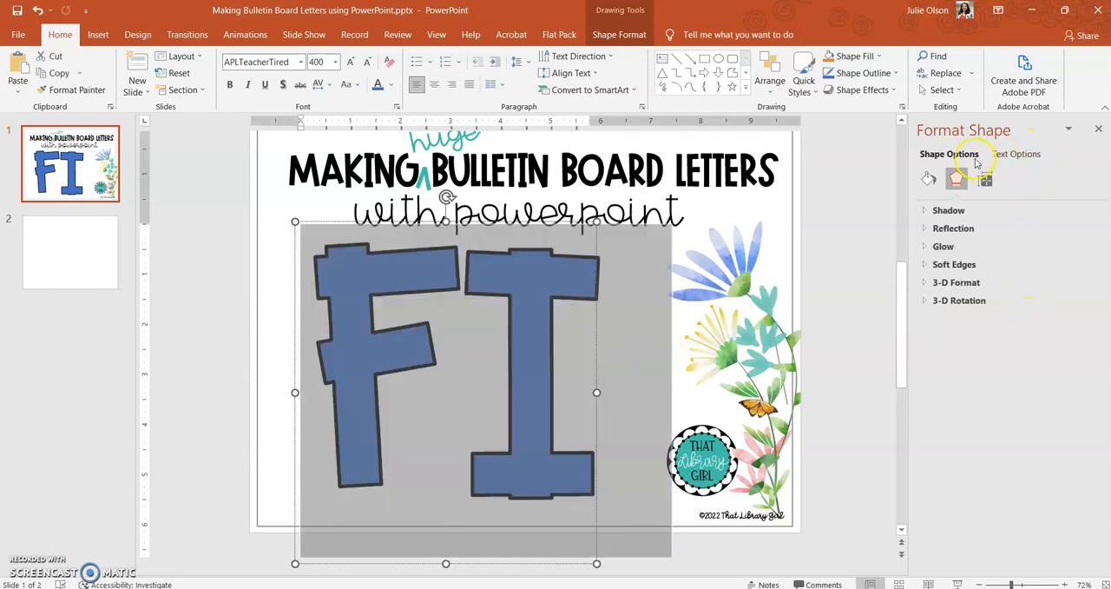
{"action": "left_click", "coordinate": [1016, 153]}
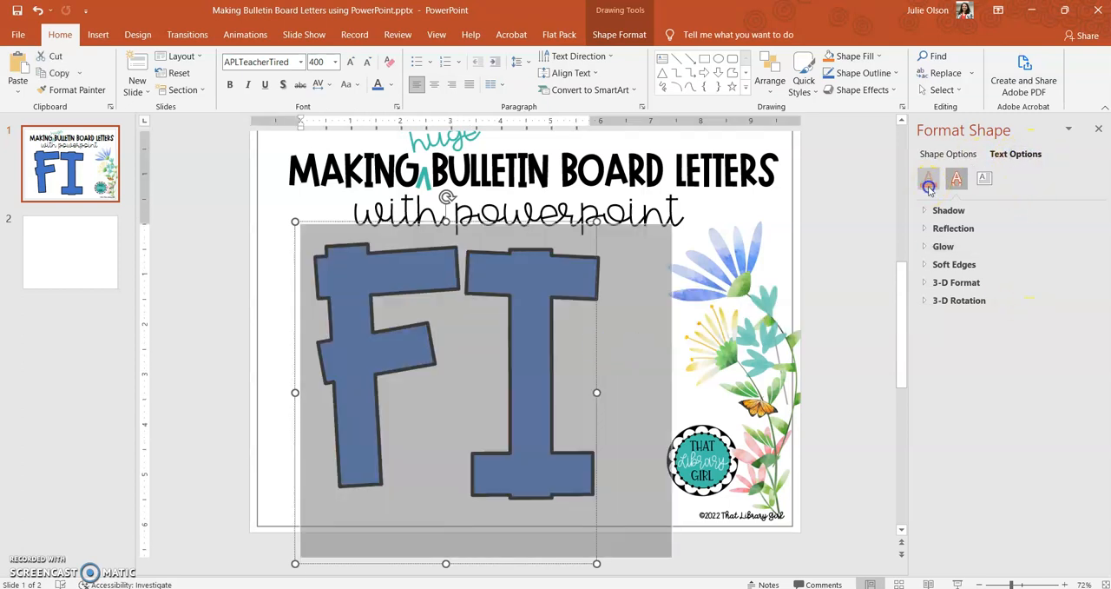
{"action": "left_click", "coordinate": [927, 177]}
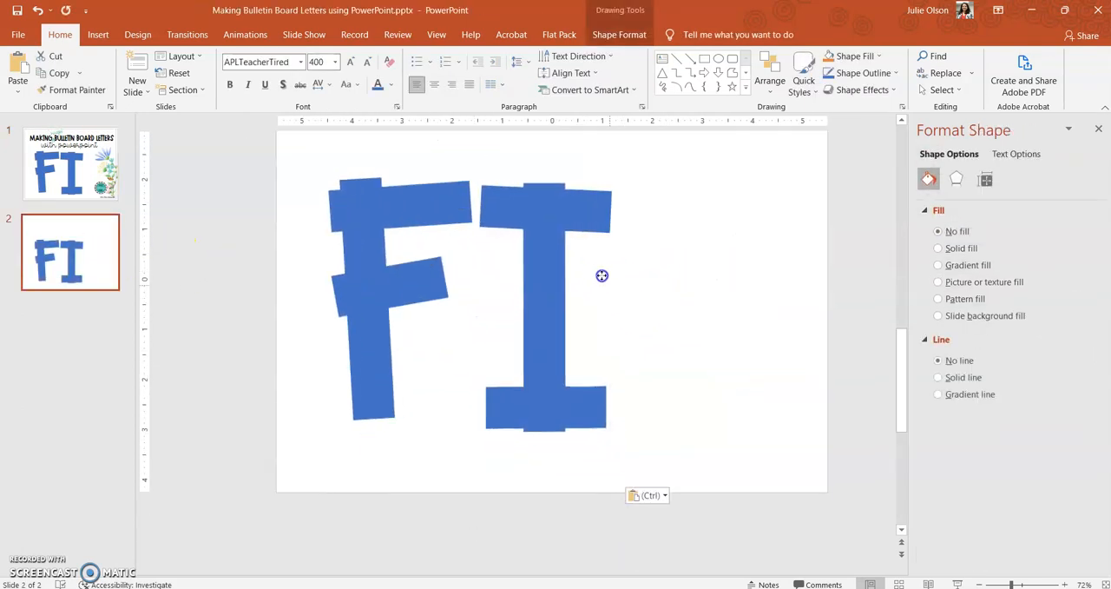
Paste a second overlapping copy of the blue FI letters onto slide 2.
{"action": "right_click", "coordinate": [601, 275]}
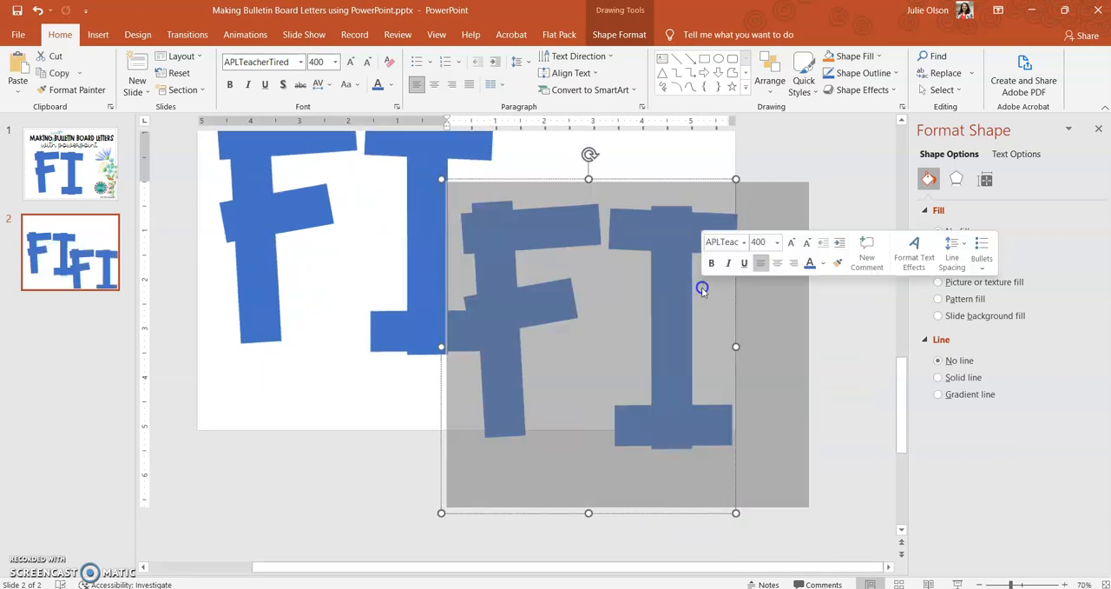
Make the copied FI layer no fill with a solid black 3 pt outline.
{"action": "left_click", "coordinate": [1016, 153]}
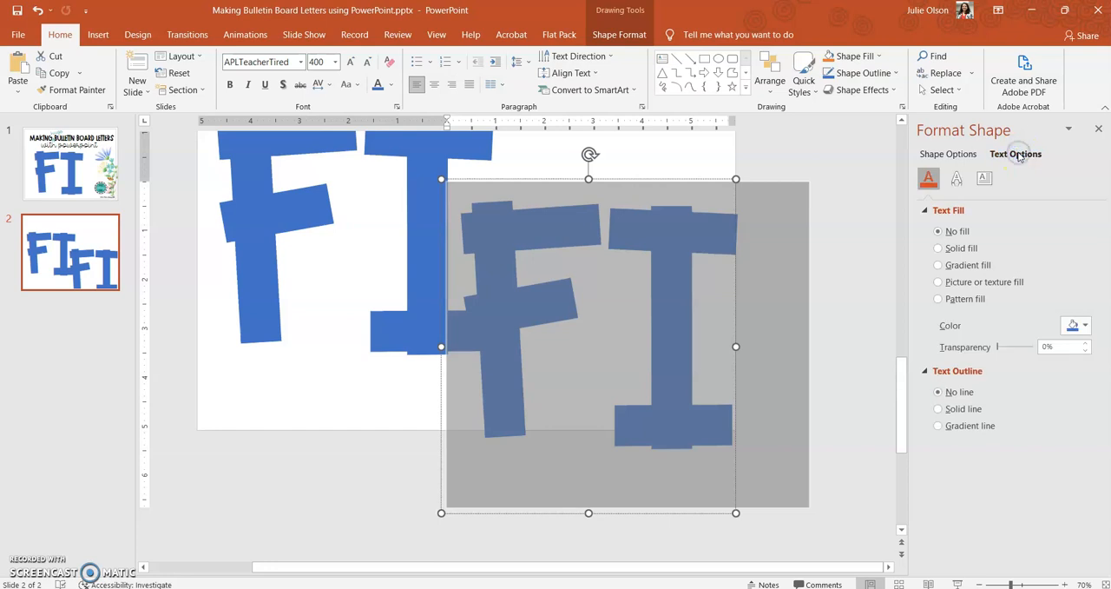
{"action": "mouse_move", "coordinate": [931, 191]}
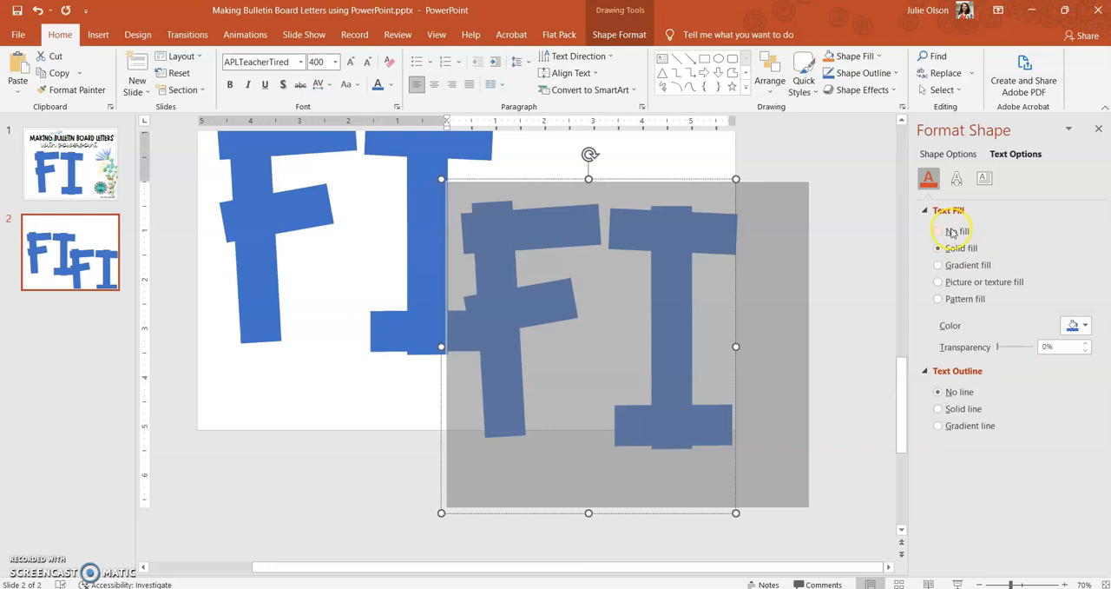
{"action": "left_click", "coordinate": [938, 231]}
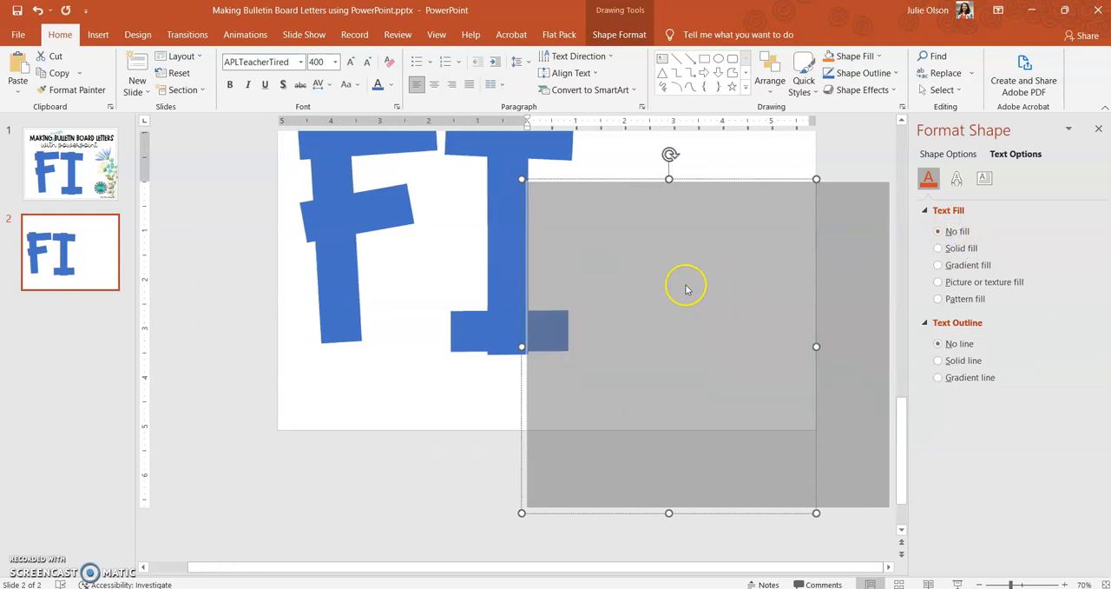
{"action": "mouse_move", "coordinate": [788, 298]}
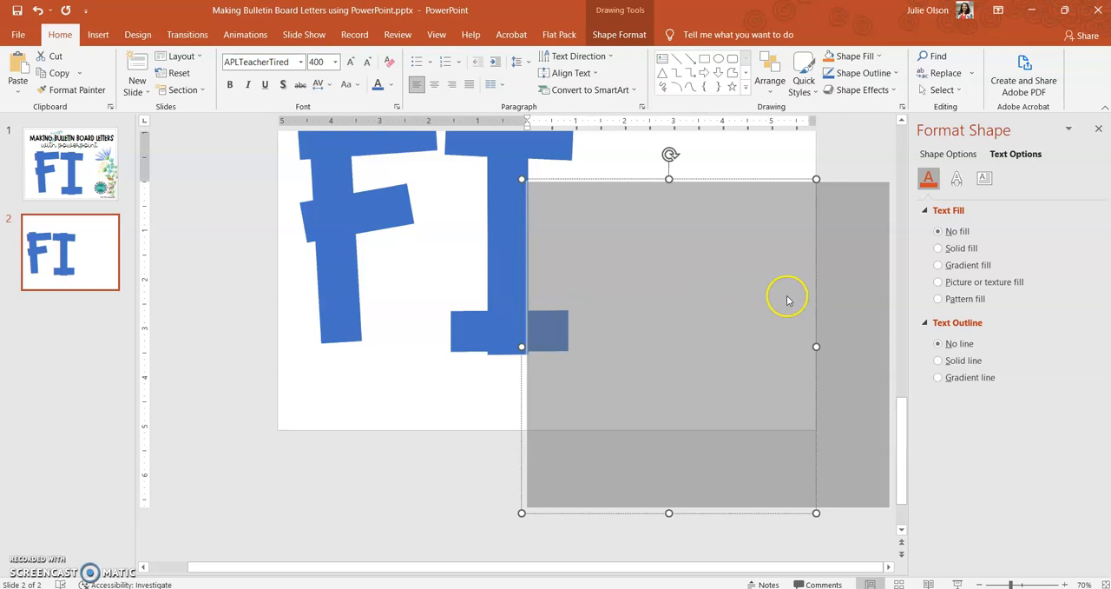
{"action": "left_click", "coordinate": [938, 361]}
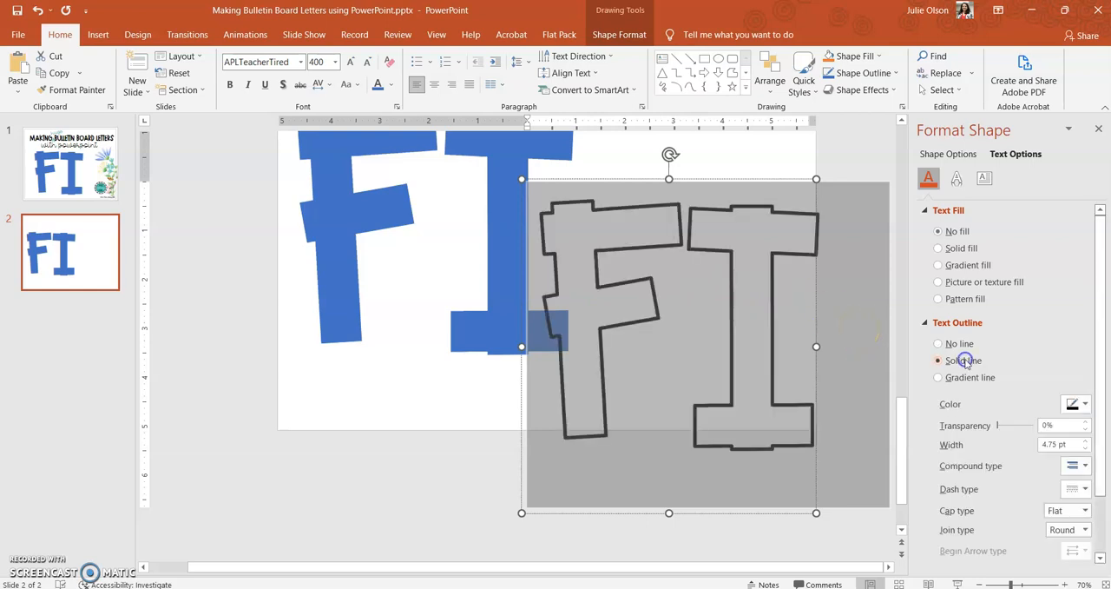
{"action": "left_click", "coordinate": [1087, 403]}
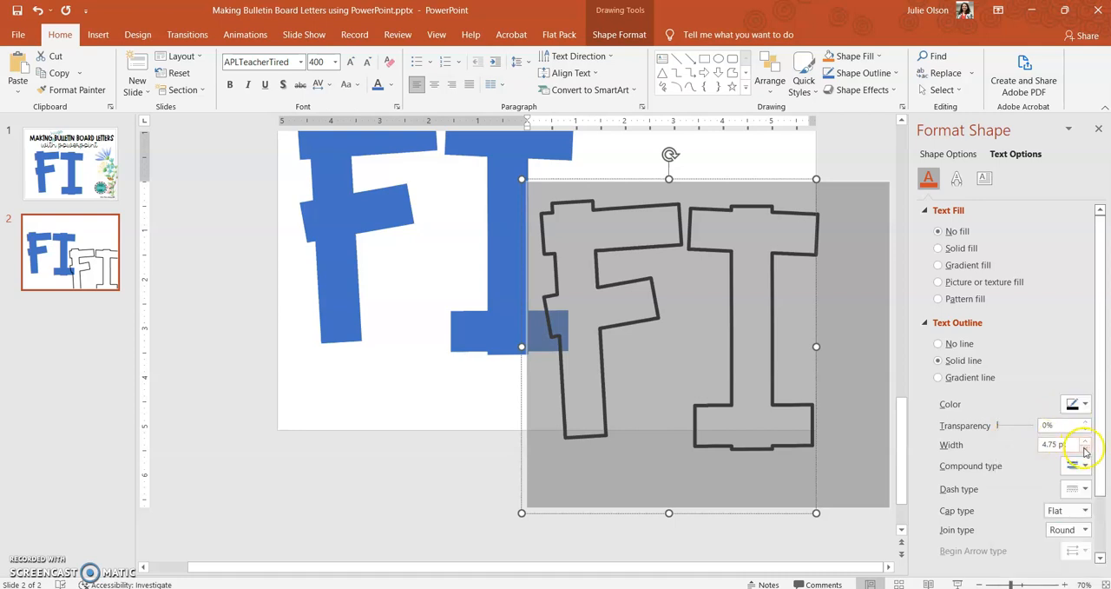
{"action": "left_click", "coordinate": [1082, 450]}
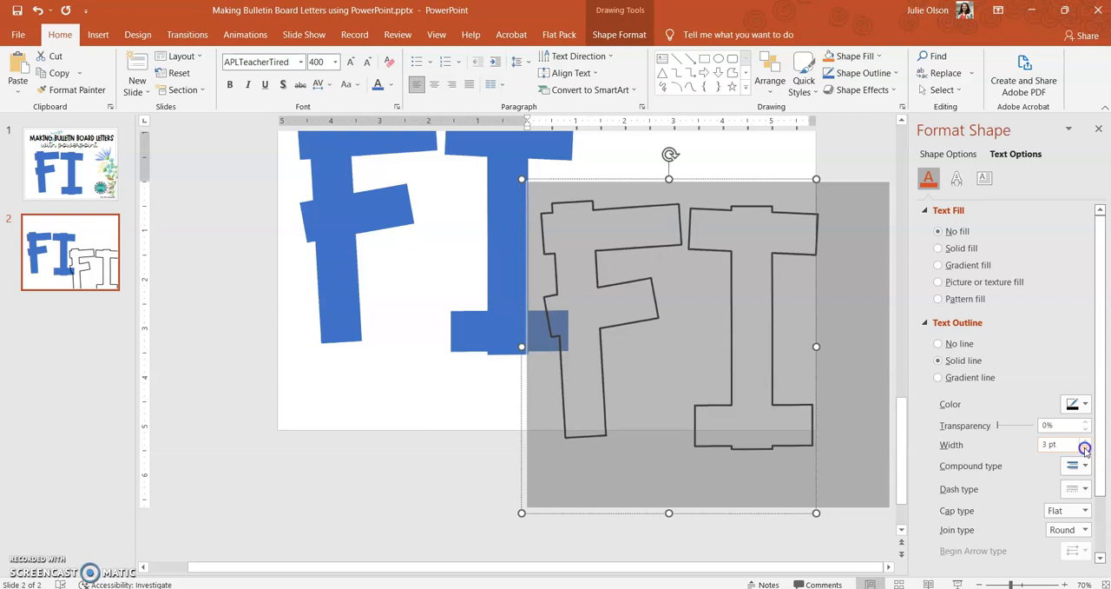
{"action": "left_click", "coordinate": [1084, 452]}
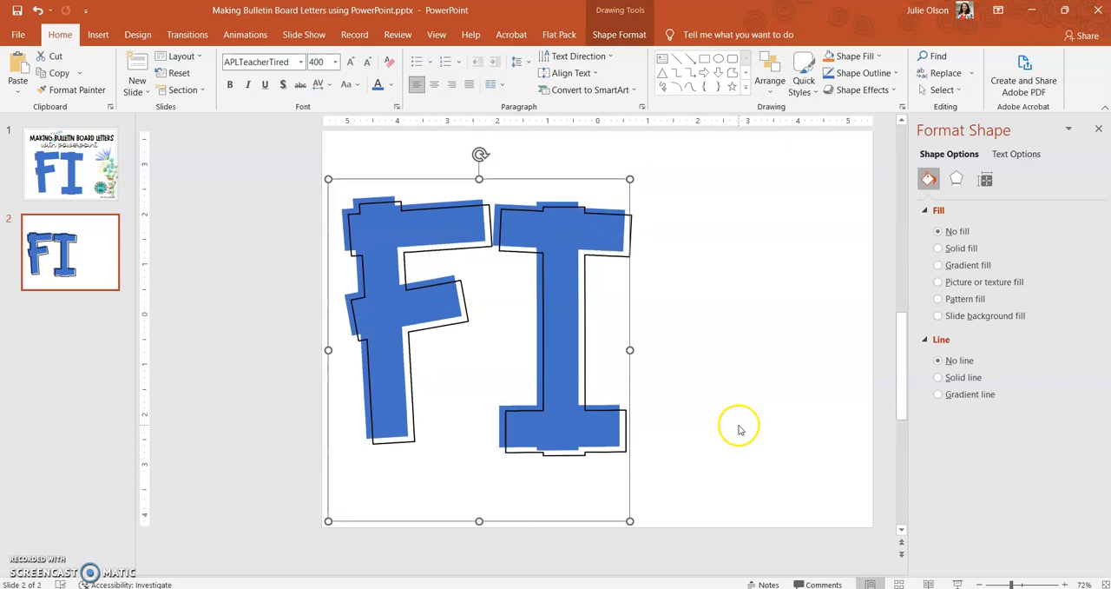
{"action": "mouse_move", "coordinate": [632, 379]}
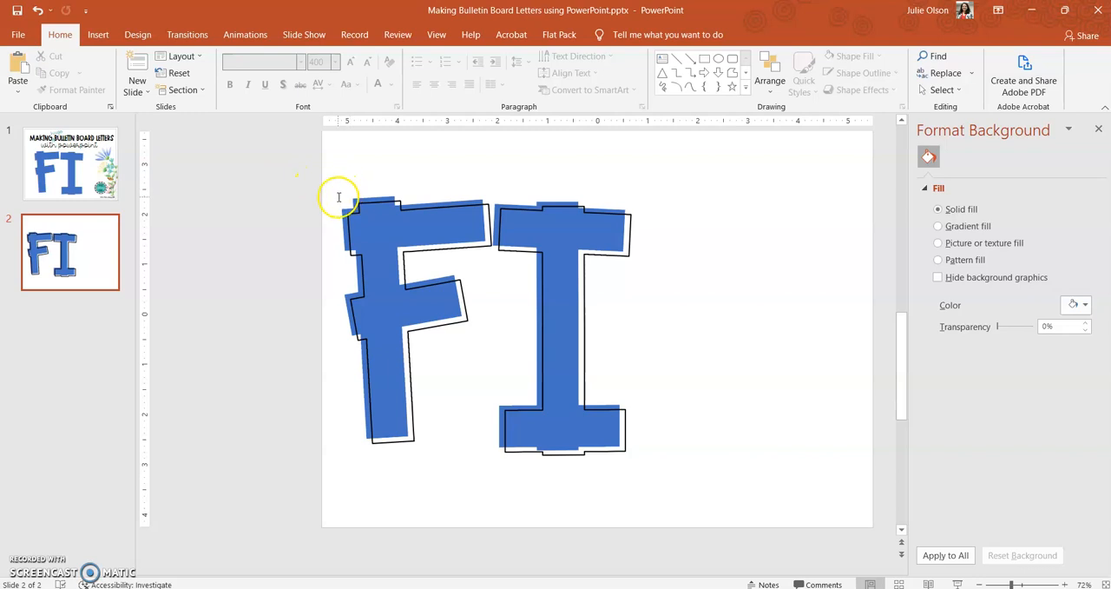
{"action": "mouse_move", "coordinate": [379, 184]}
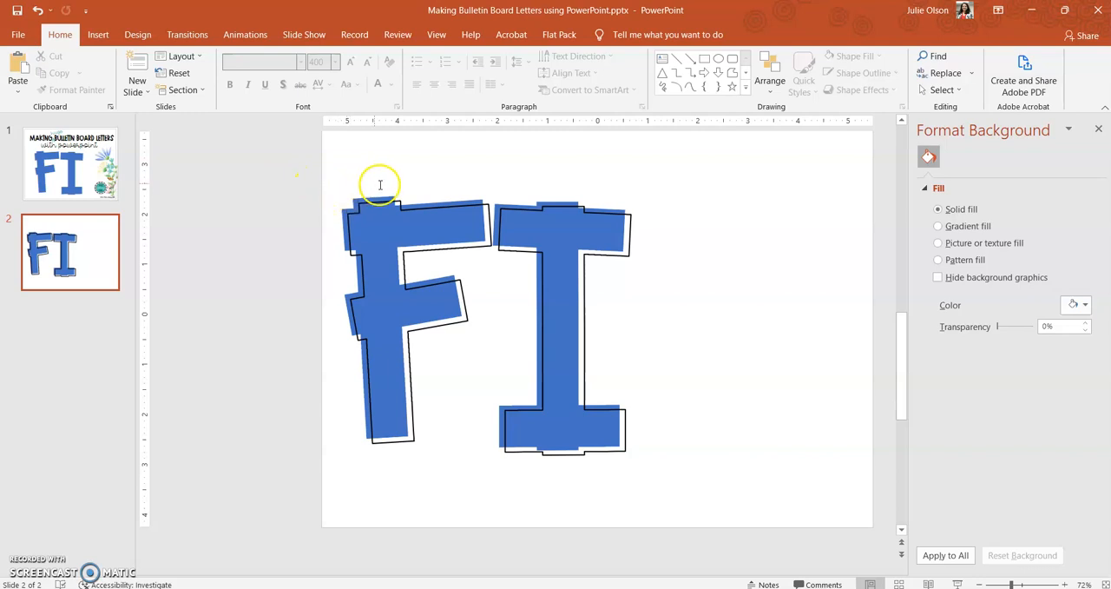
{"action": "mouse_move", "coordinate": [483, 191]}
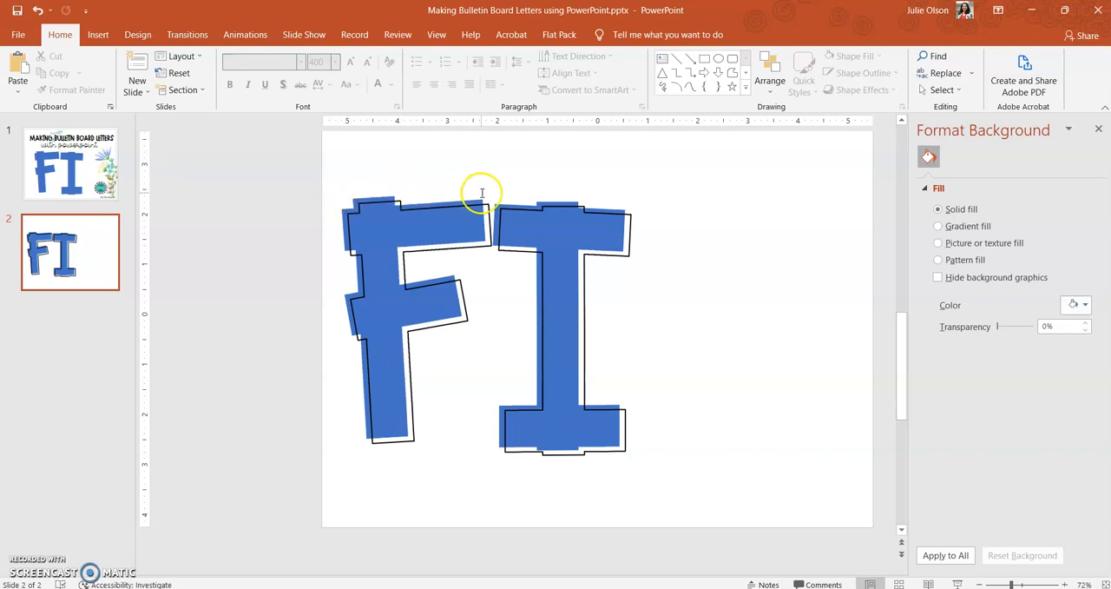
{"action": "mouse_move", "coordinate": [590, 193]}
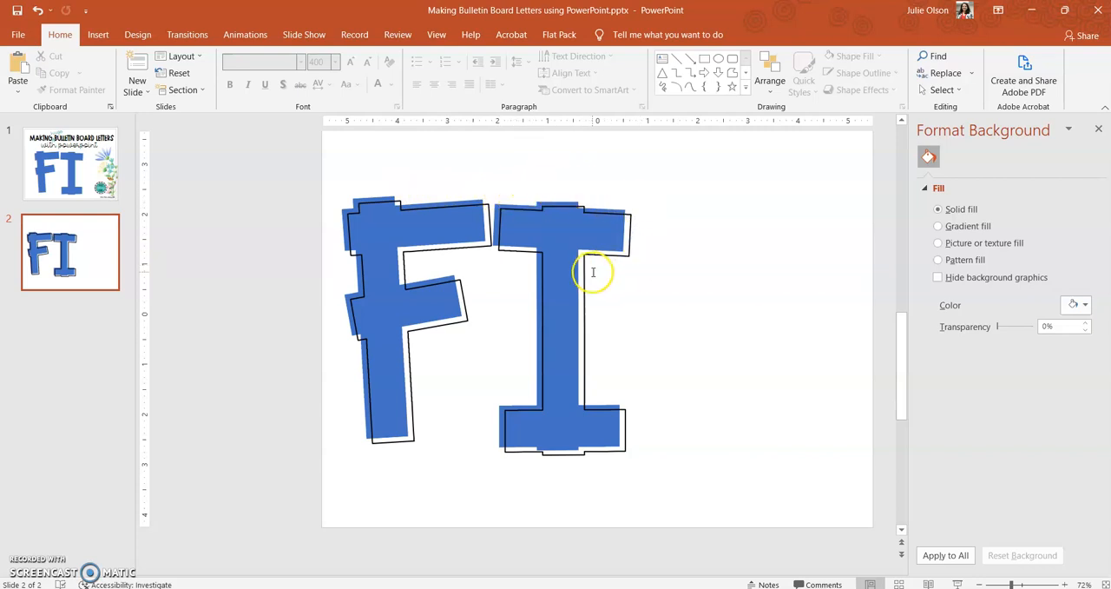
{"action": "mouse_move", "coordinate": [587, 458]}
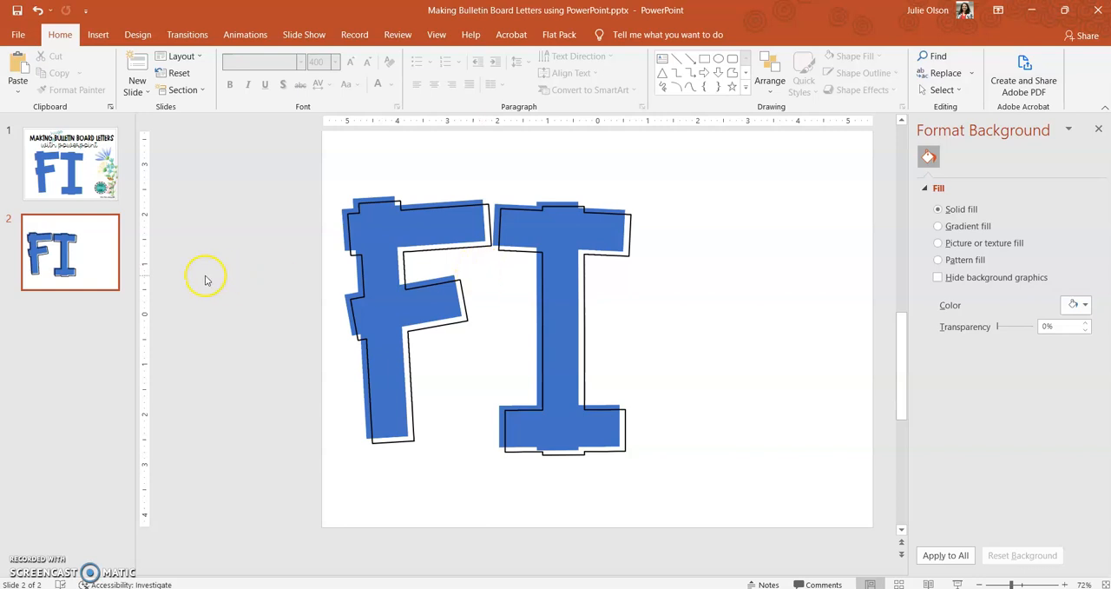
Bring up the slide commands for the finished FI slide 2 thumbnail.
{"action": "right_click", "coordinate": [70, 252]}
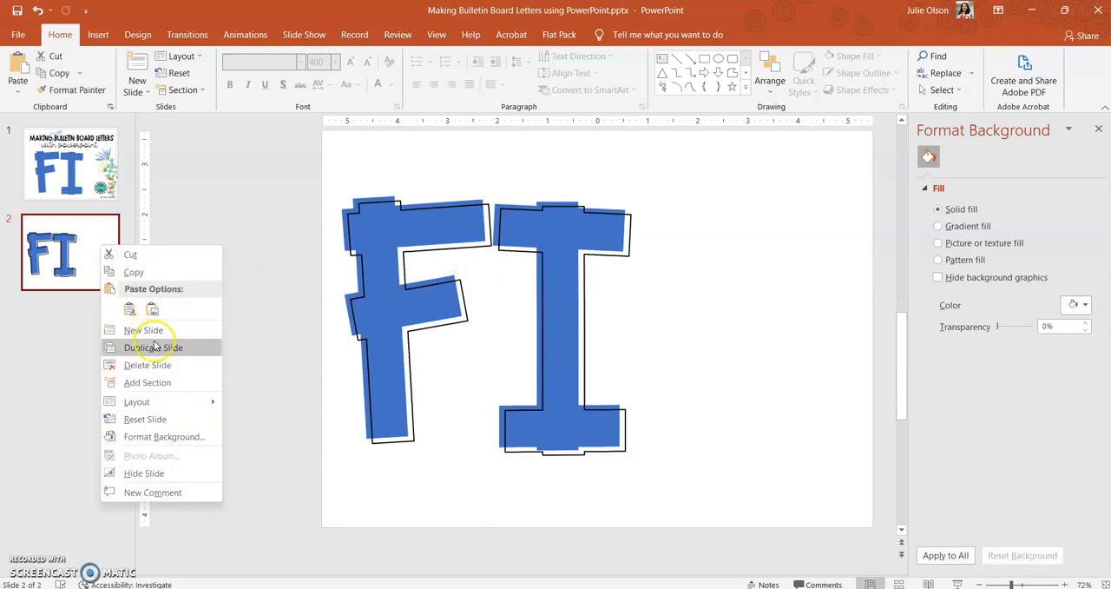
Duplicate the FI slide to make copies retyped as CT and IO letter slides.
{"action": "left_click", "coordinate": [152, 348]}
{"action": "type", "text": "IO"}
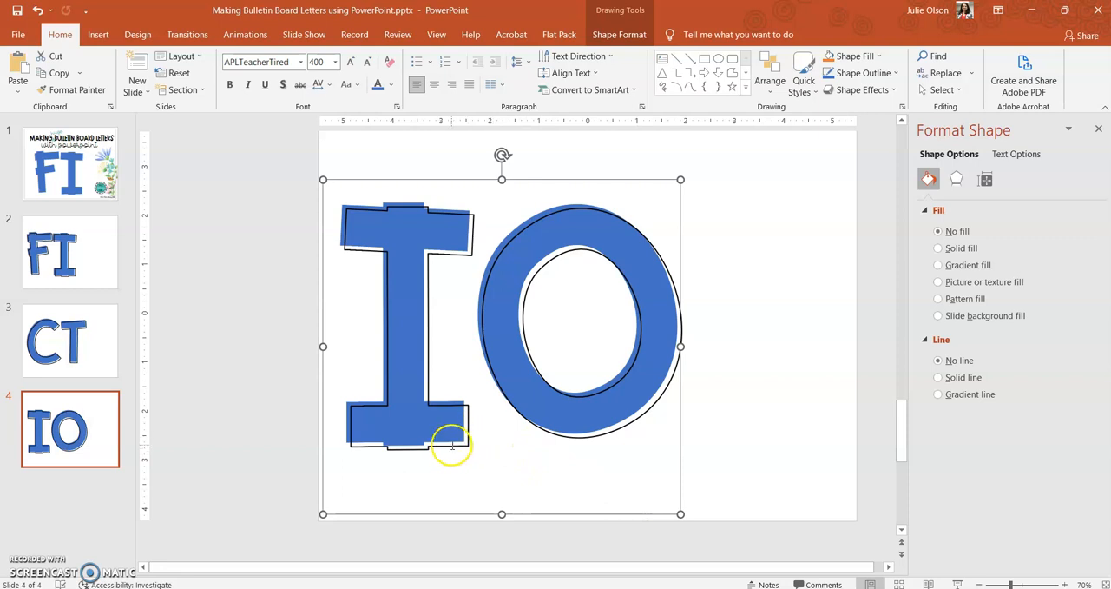
Review the FI and CT letter slides, then return to the title slide.
{"action": "left_click", "coordinate": [69, 251]}
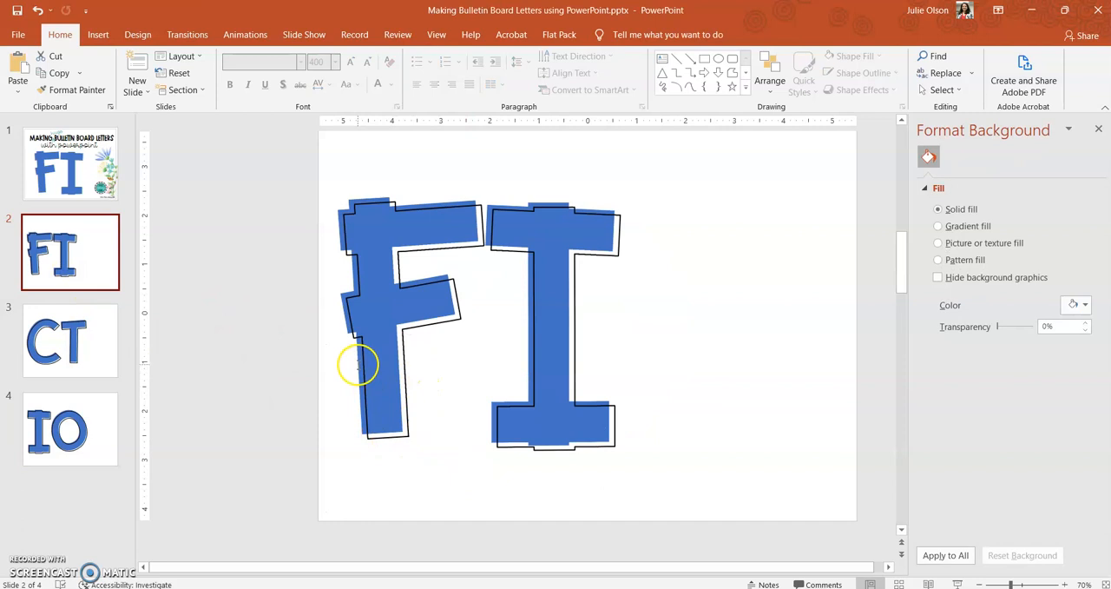
{"action": "mouse_move", "coordinate": [525, 455]}
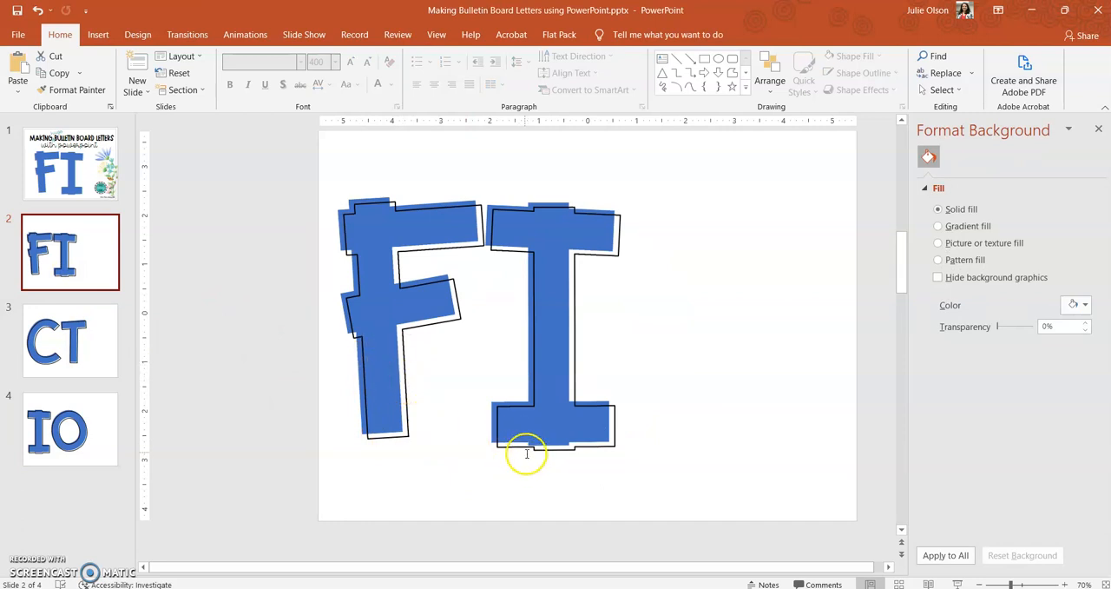
{"action": "mouse_move", "coordinate": [576, 445]}
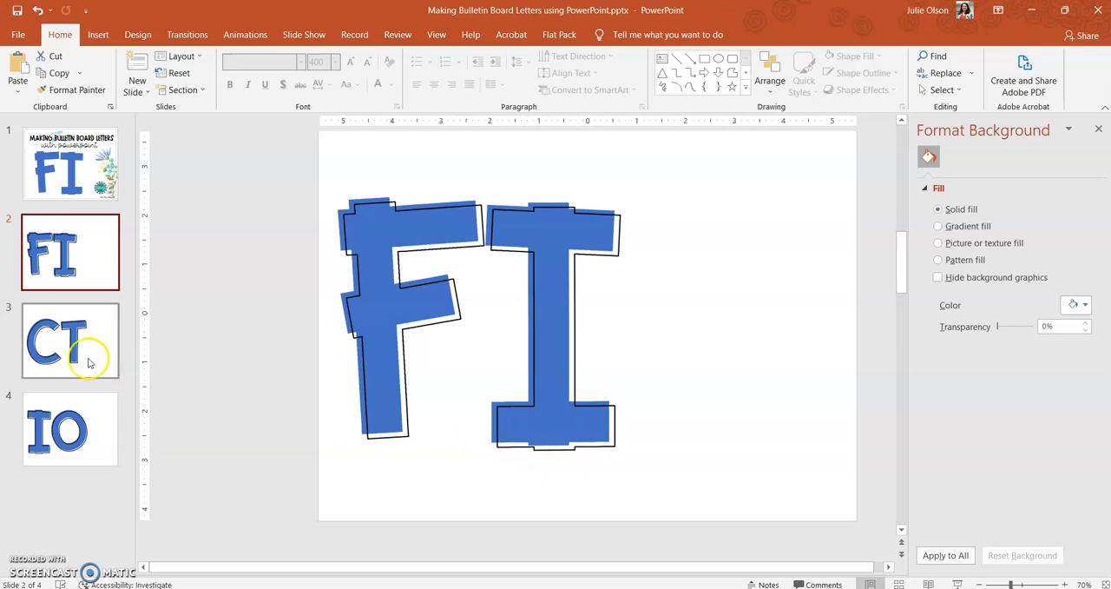
{"action": "left_click", "coordinate": [70, 341]}
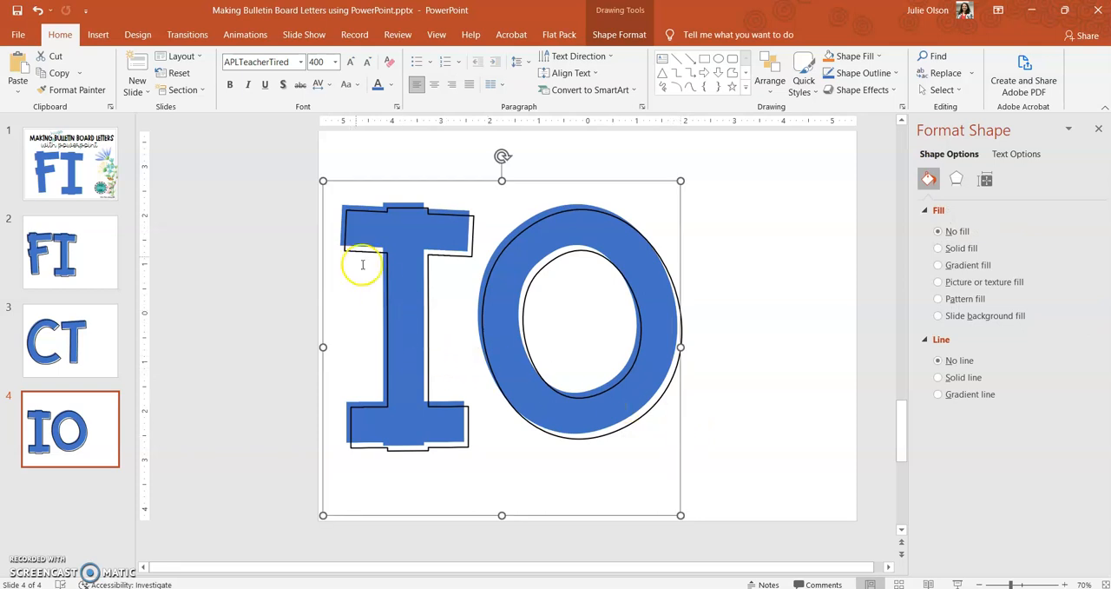
{"action": "mouse_move", "coordinate": [473, 191]}
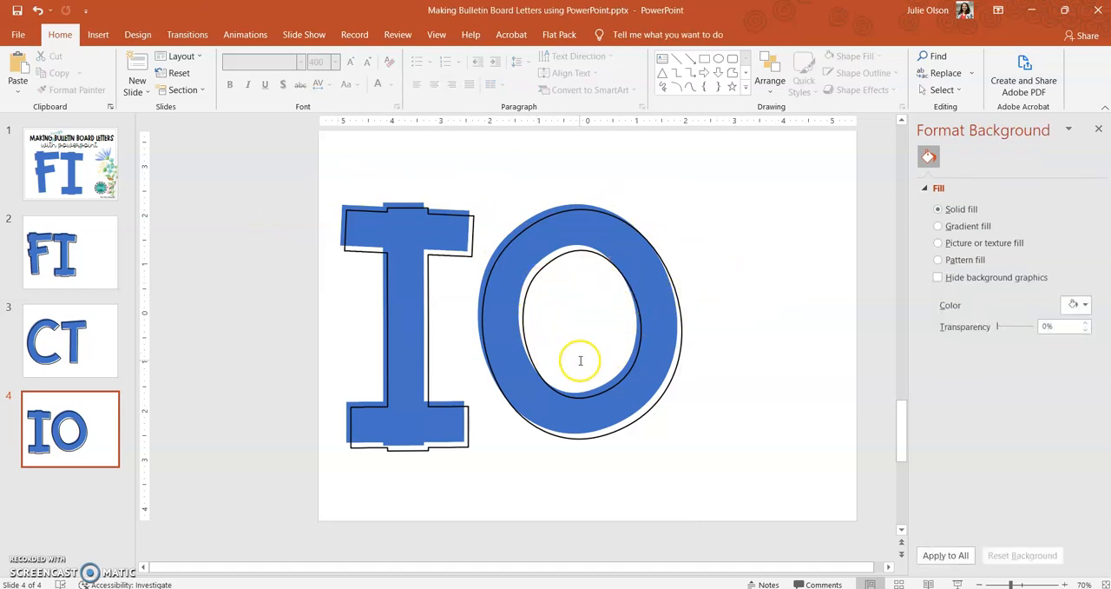
{"action": "mouse_move", "coordinate": [598, 281]}
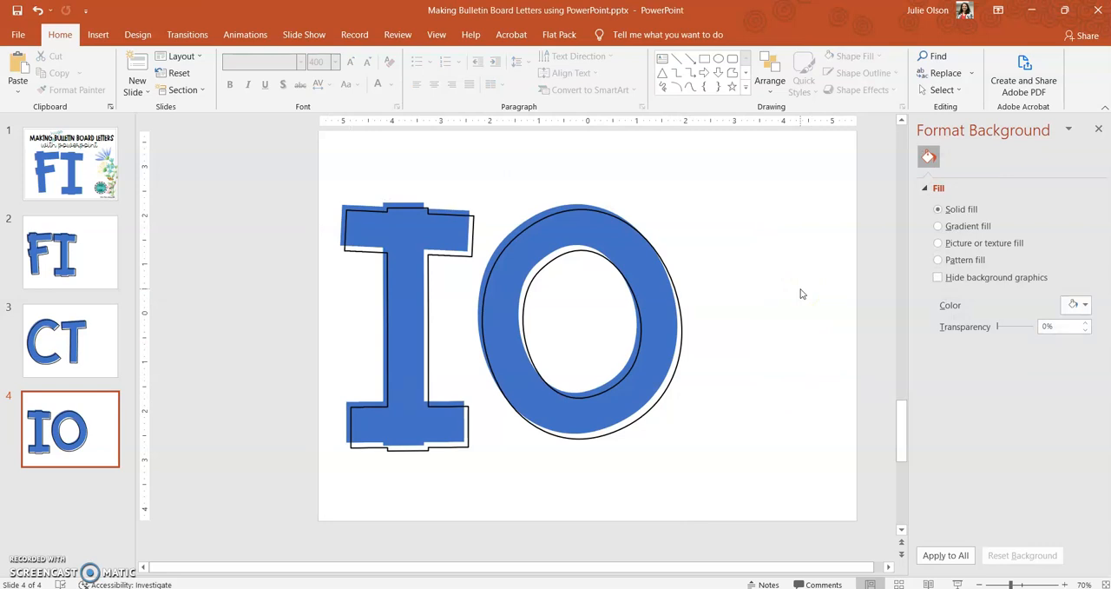
{"action": "left_click", "coordinate": [69, 163]}
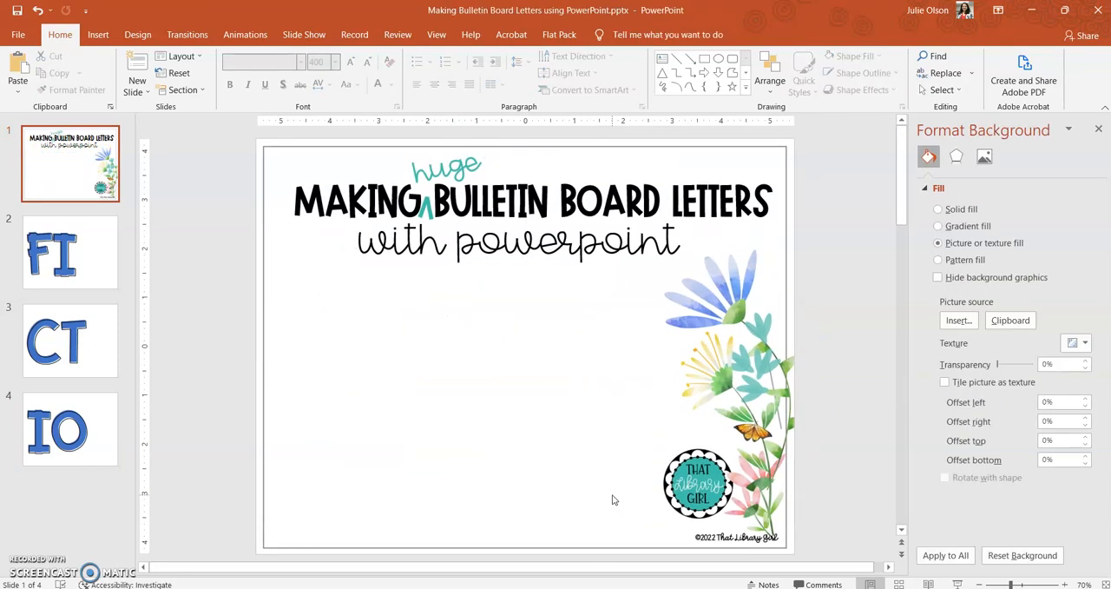
{"action": "mouse_move", "coordinate": [222, 324]}
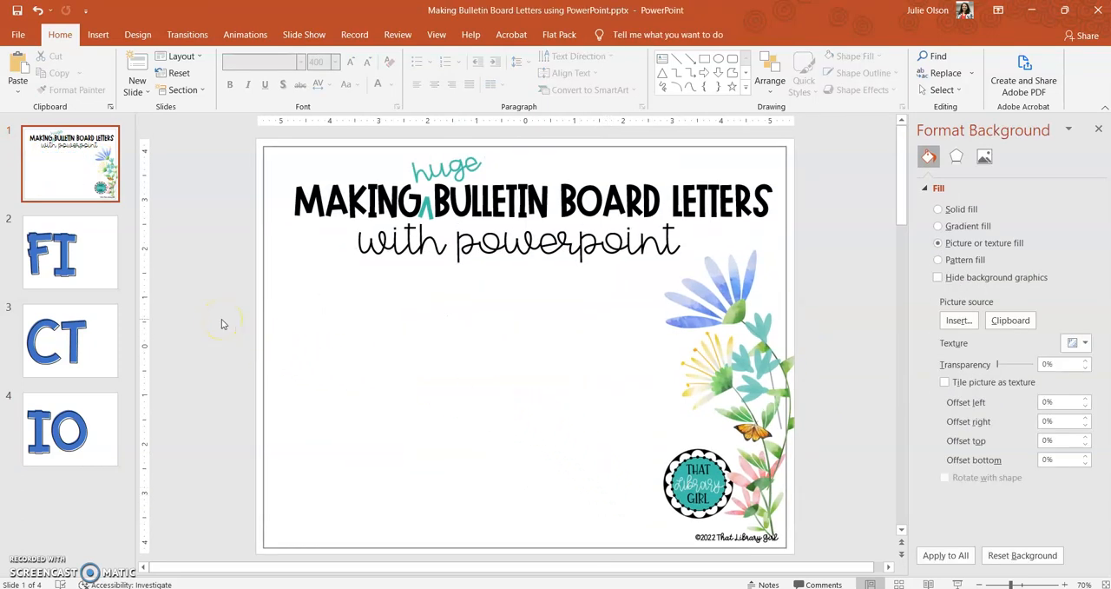
{"action": "mouse_move", "coordinate": [222, 320]}
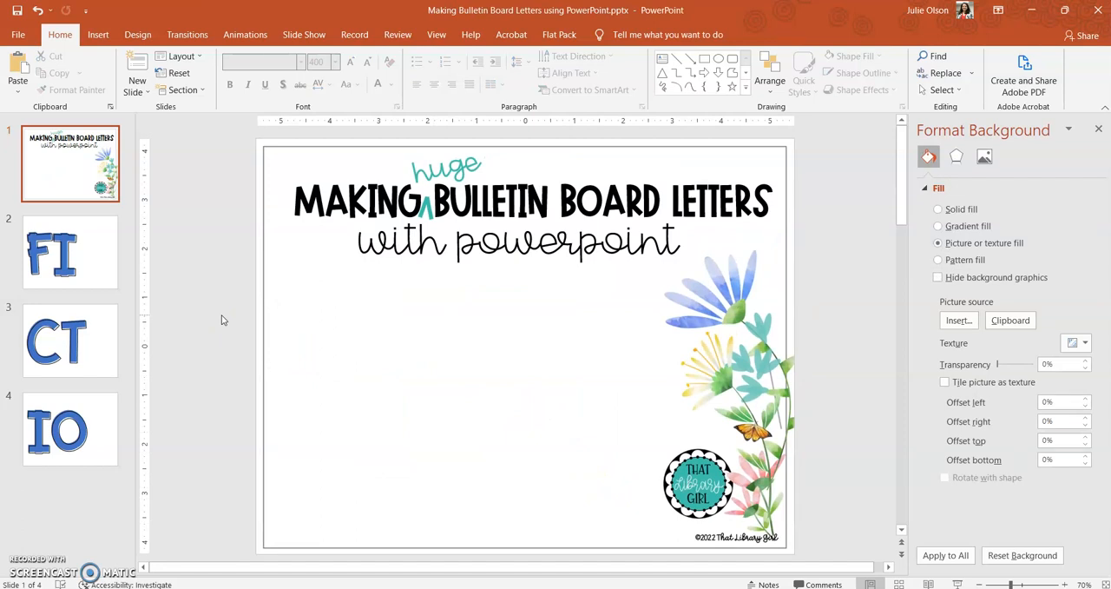